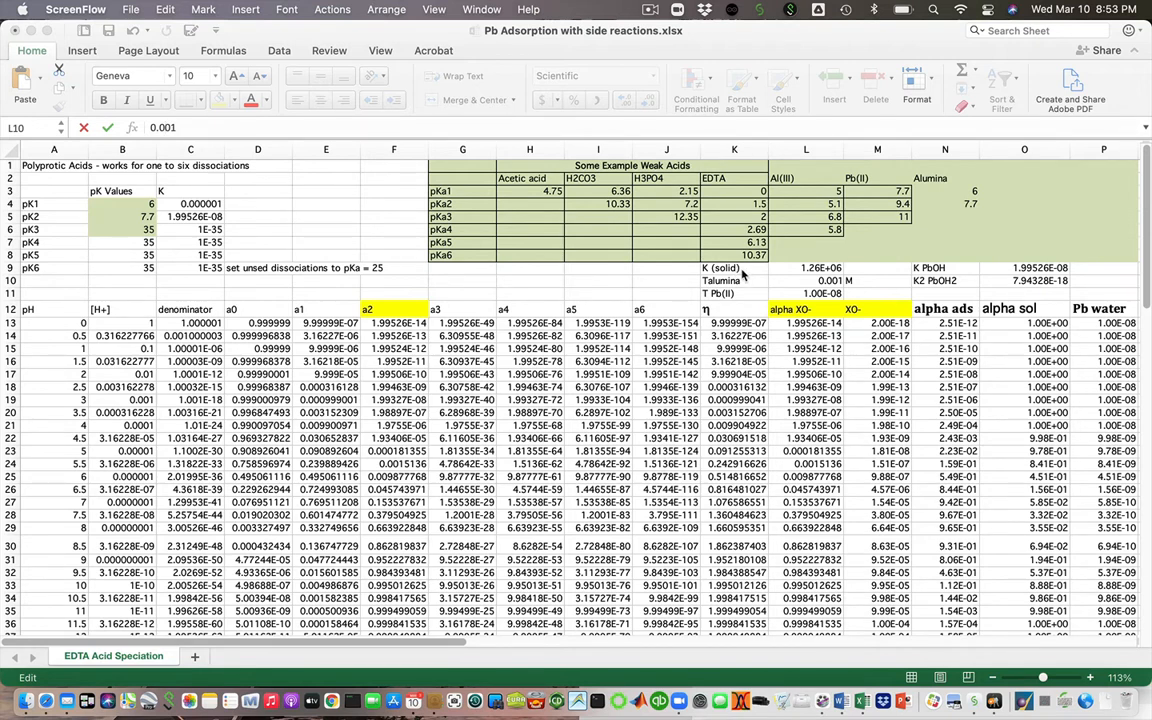
mouse_move(951, 197)
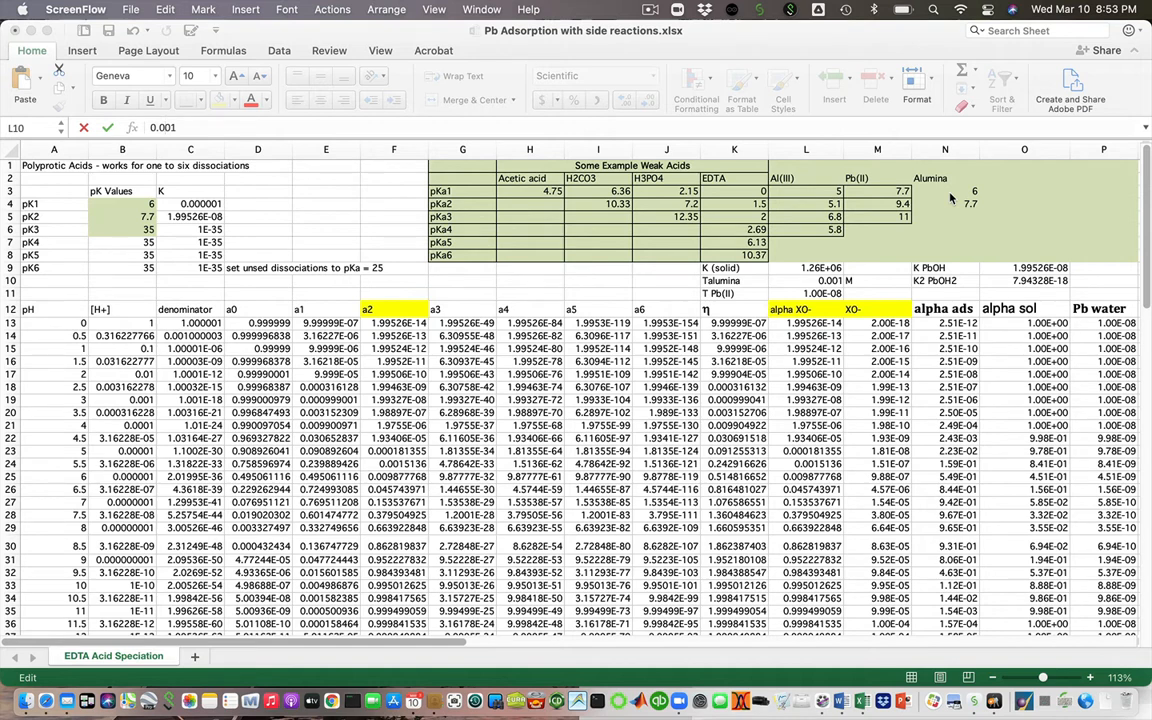
mouse_move(938, 196)
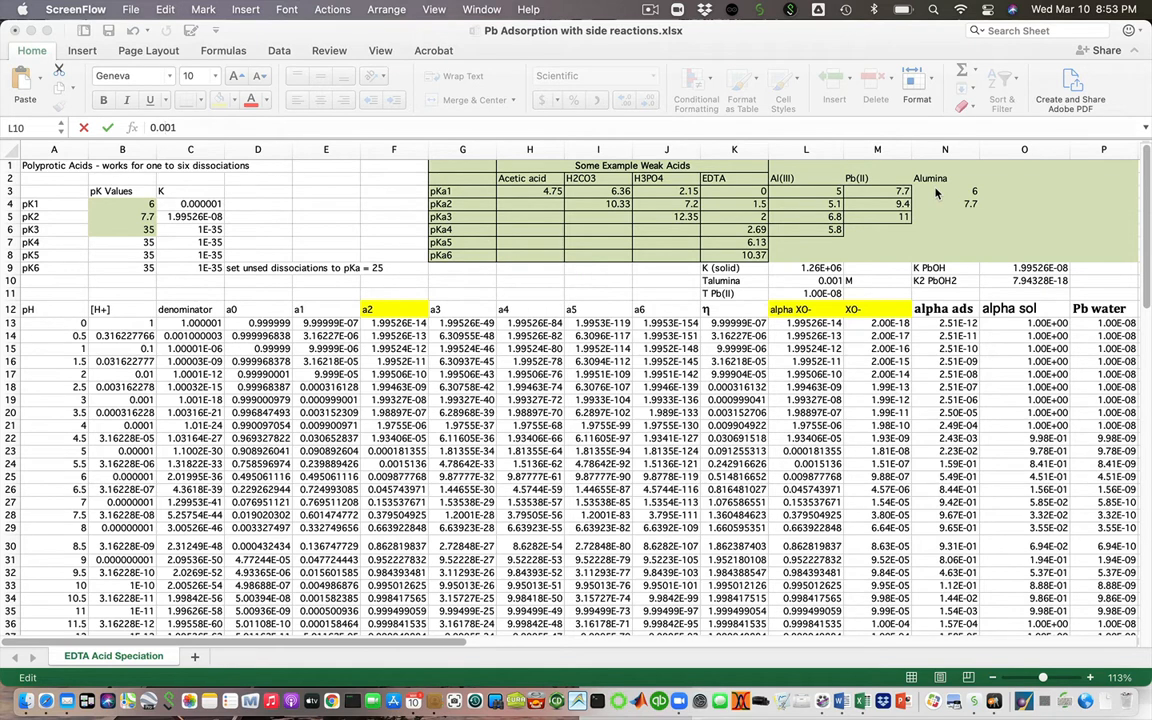
- Commit 0.001 M as the total alumina concentration in L10
left_click(944, 203)
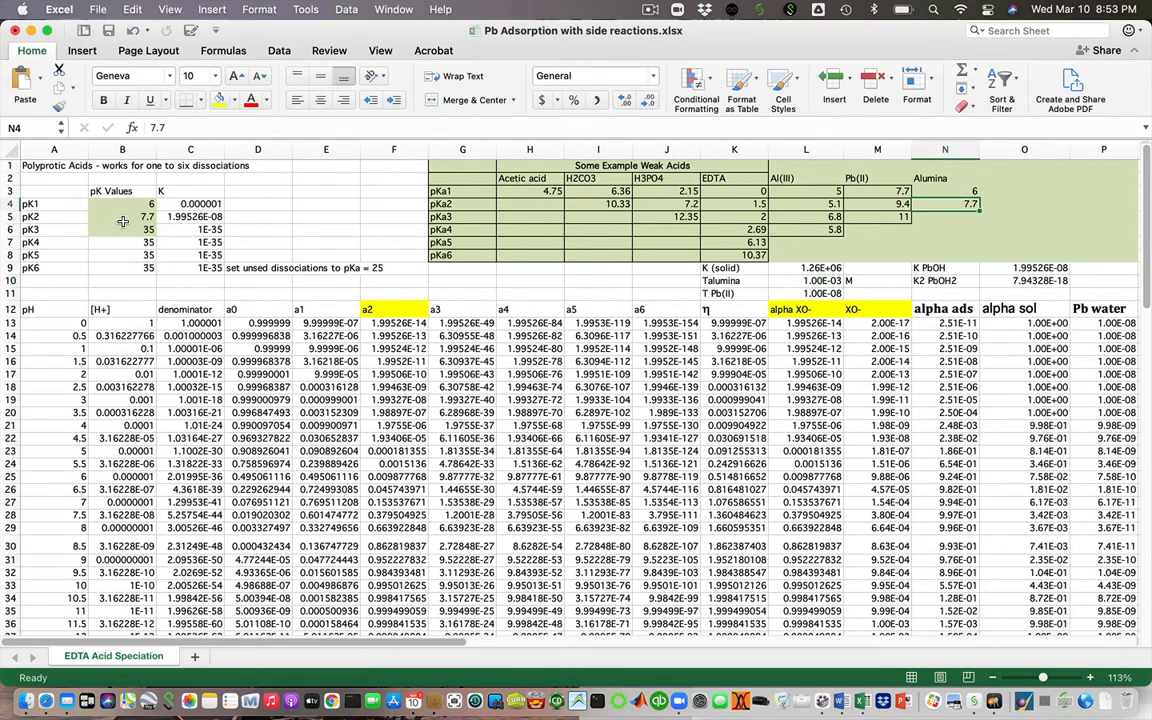
left_click(122, 203)
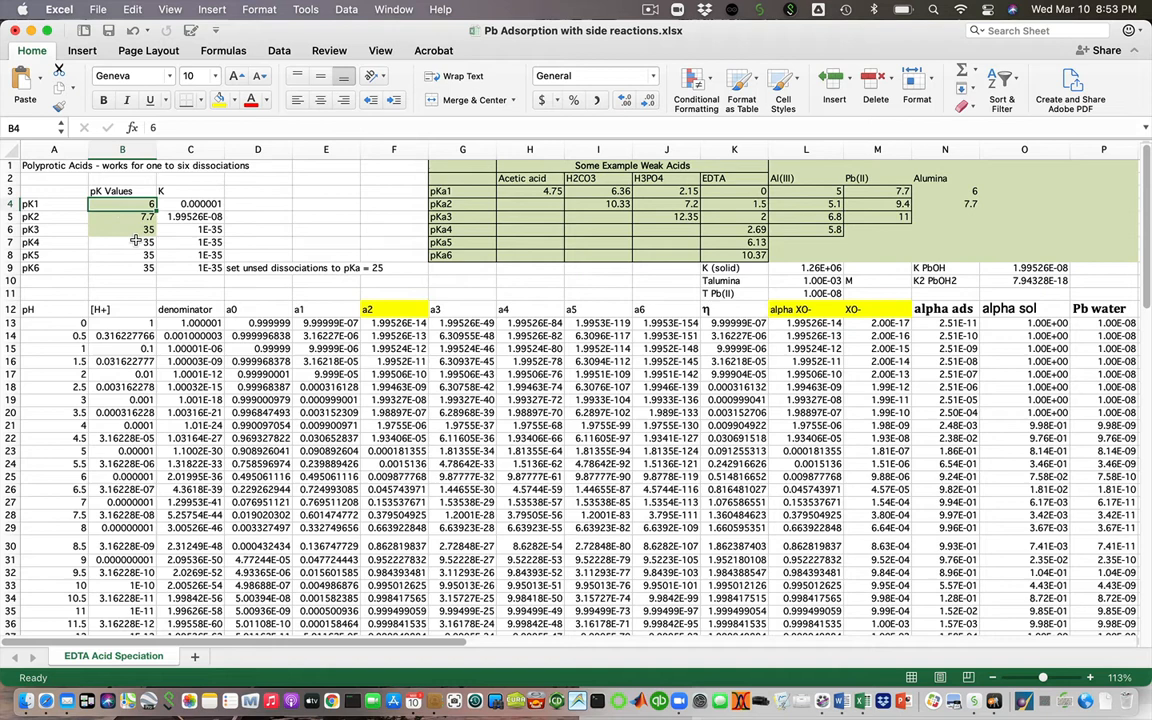
mouse_move(119, 270)
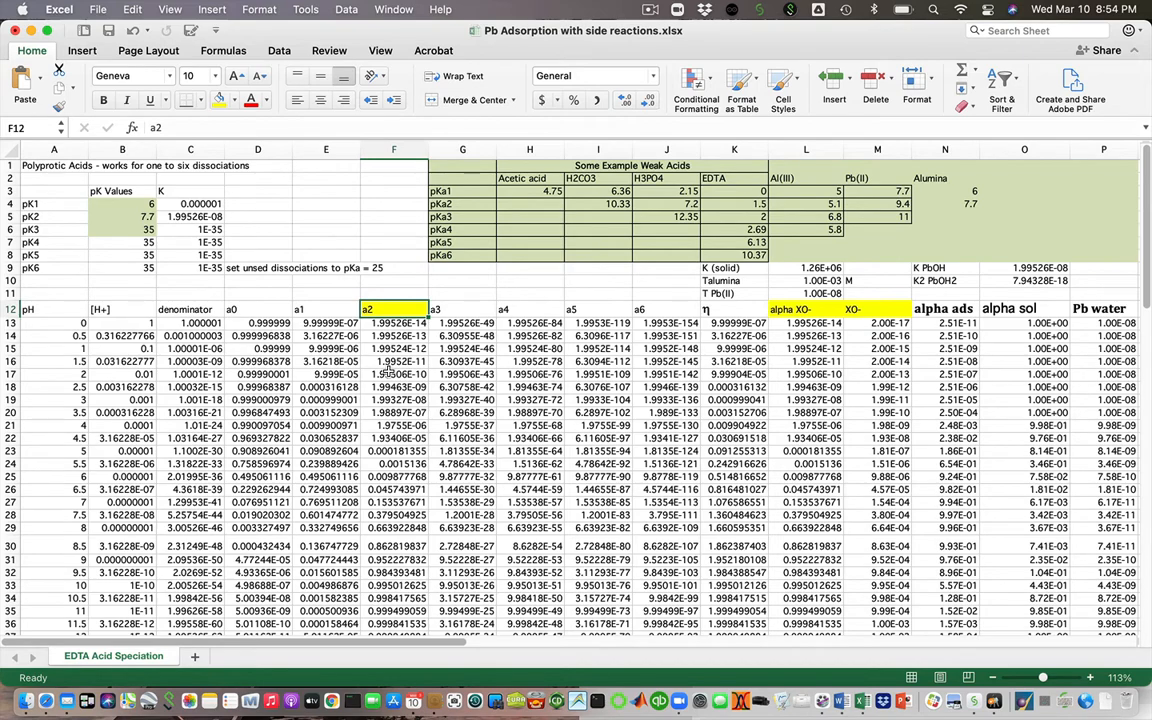
scroll("down", 3)
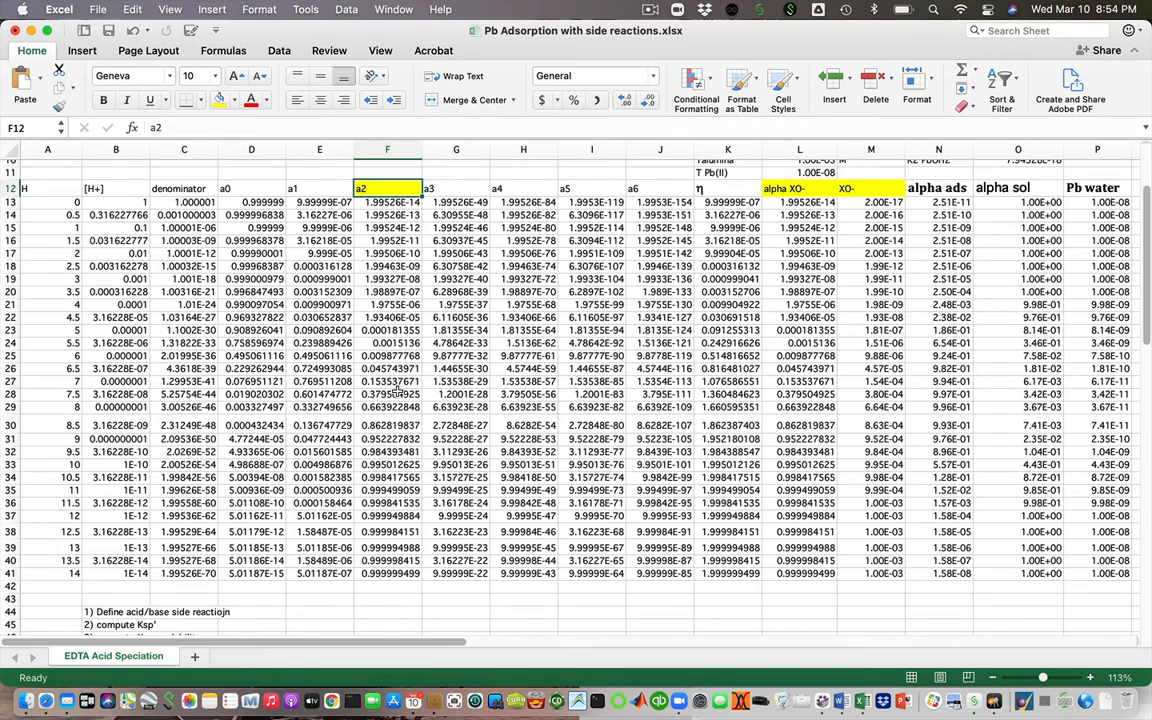
mouse_move(388, 390)
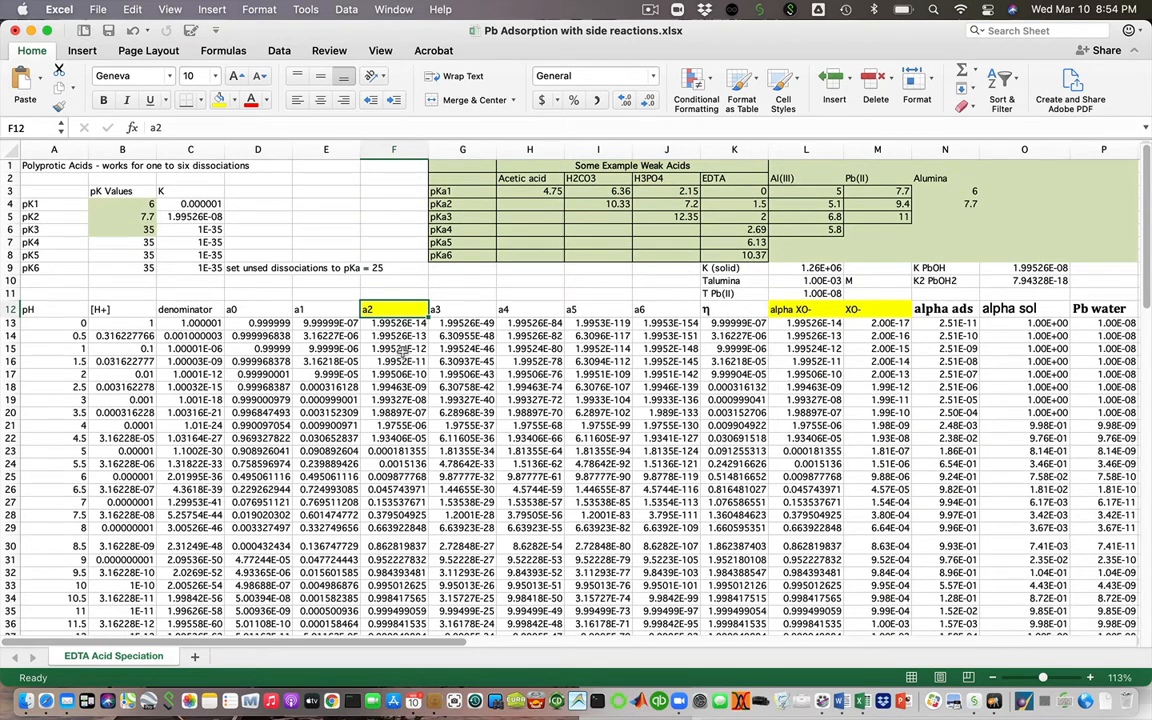
mouse_move(375, 456)
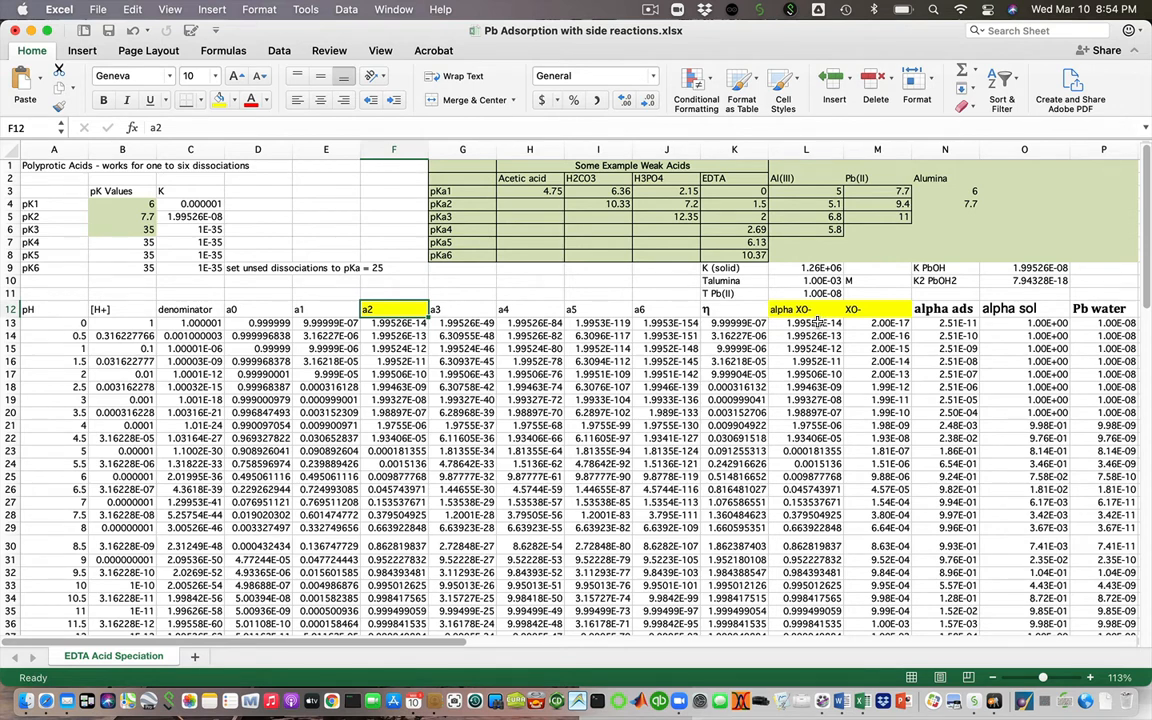
- Inspect the alpha XO- formula in L13 and the XO- formula =$L$10*L13 in M13
left_click(806, 322)
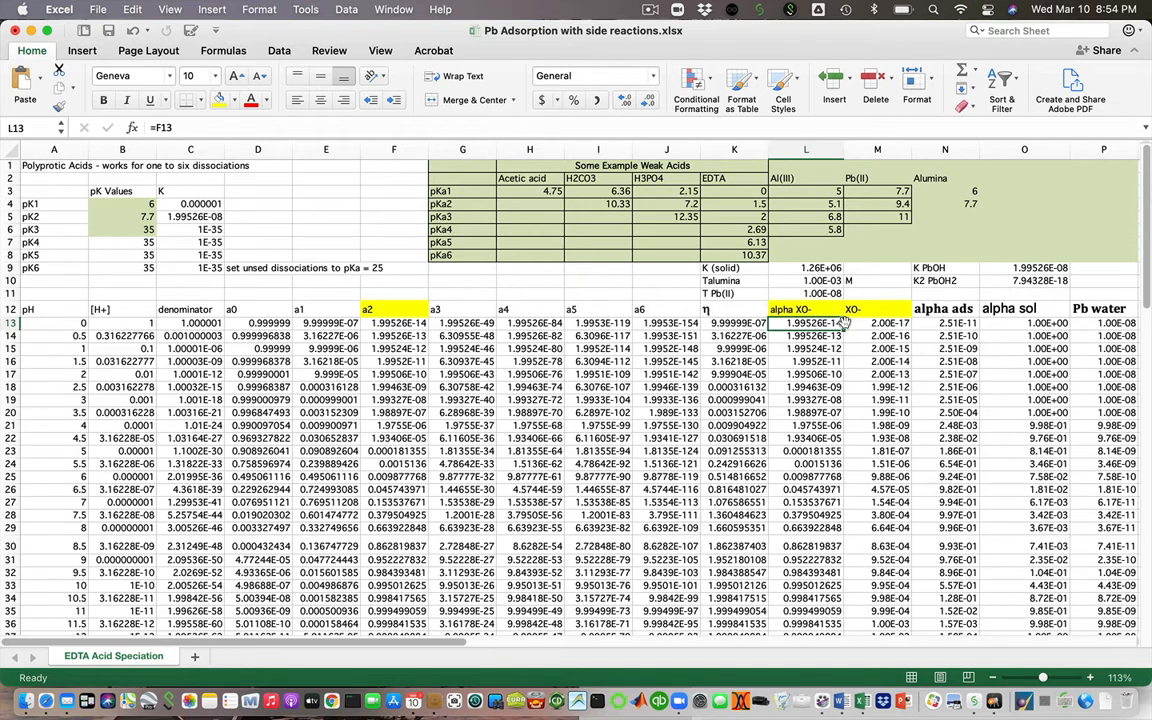
left_click(877, 322)
type("=$L$10*L13")
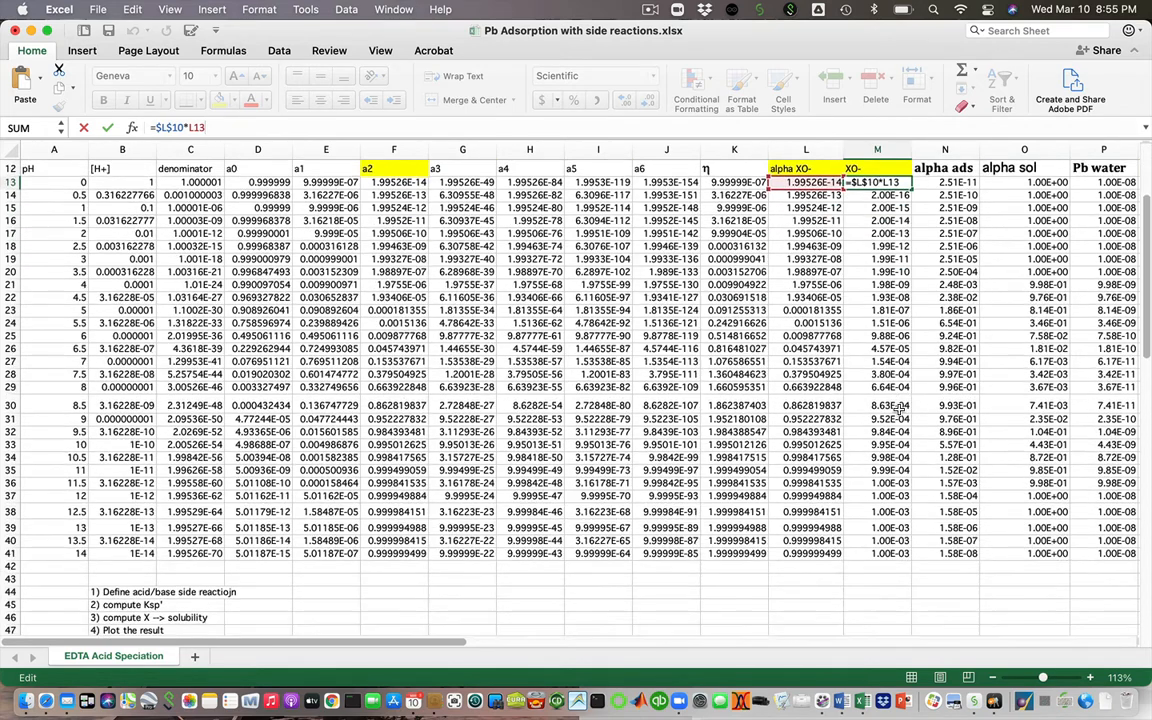
scroll("down", 3)
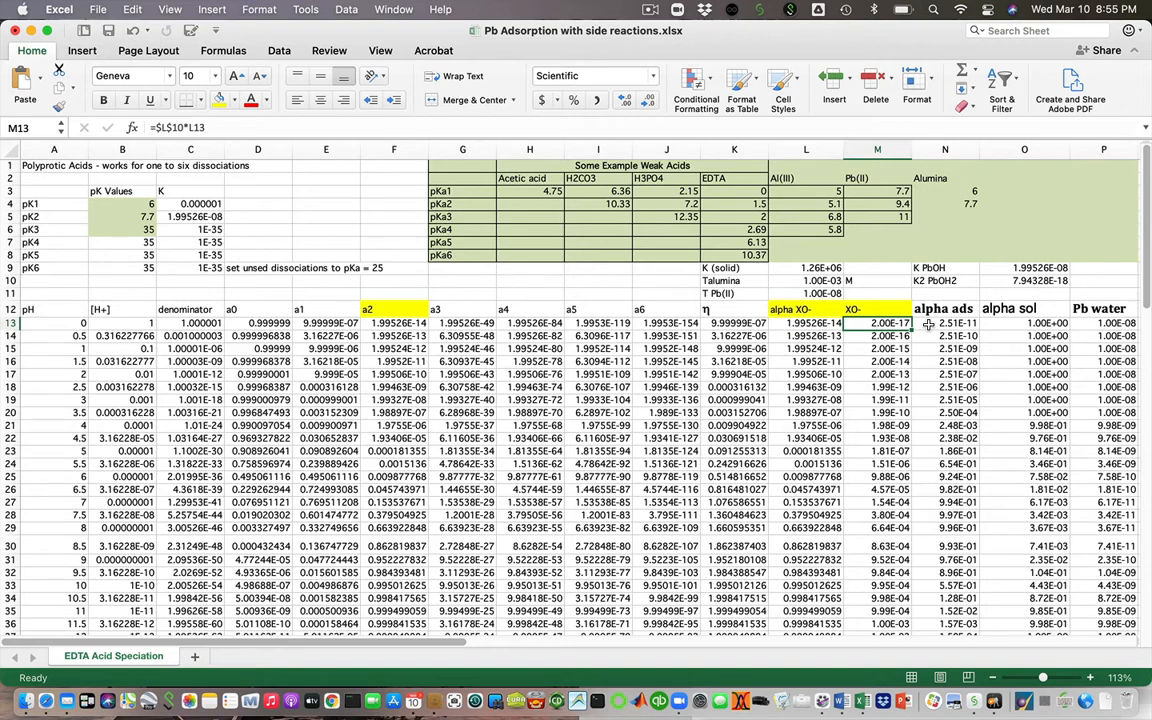
- Select N13 to trace the pH 0 alpha ads formula and its constants
left_click(945, 322)
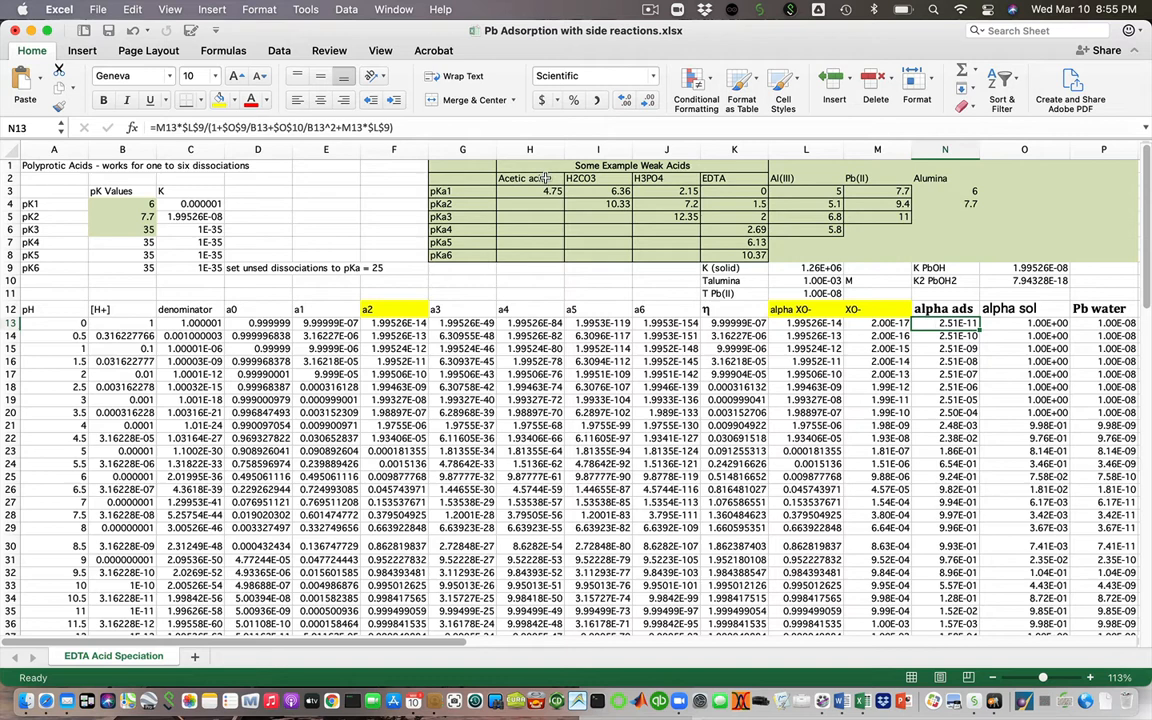
mouse_move(420, 127)
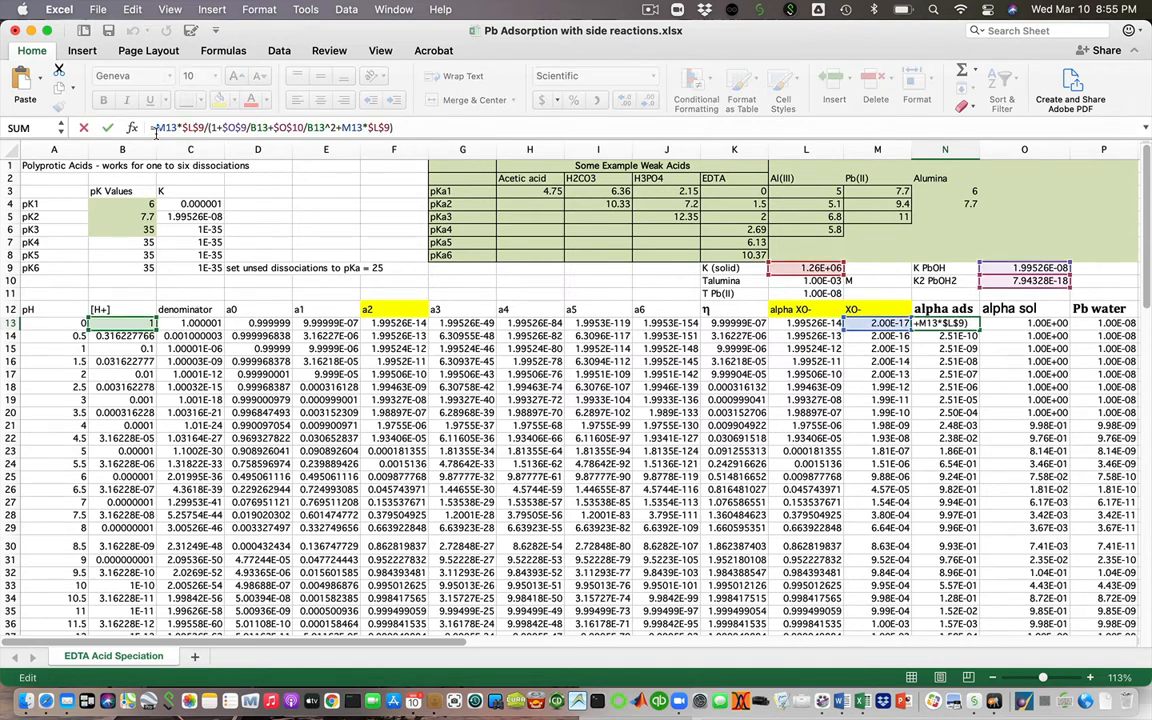
mouse_move(165, 127)
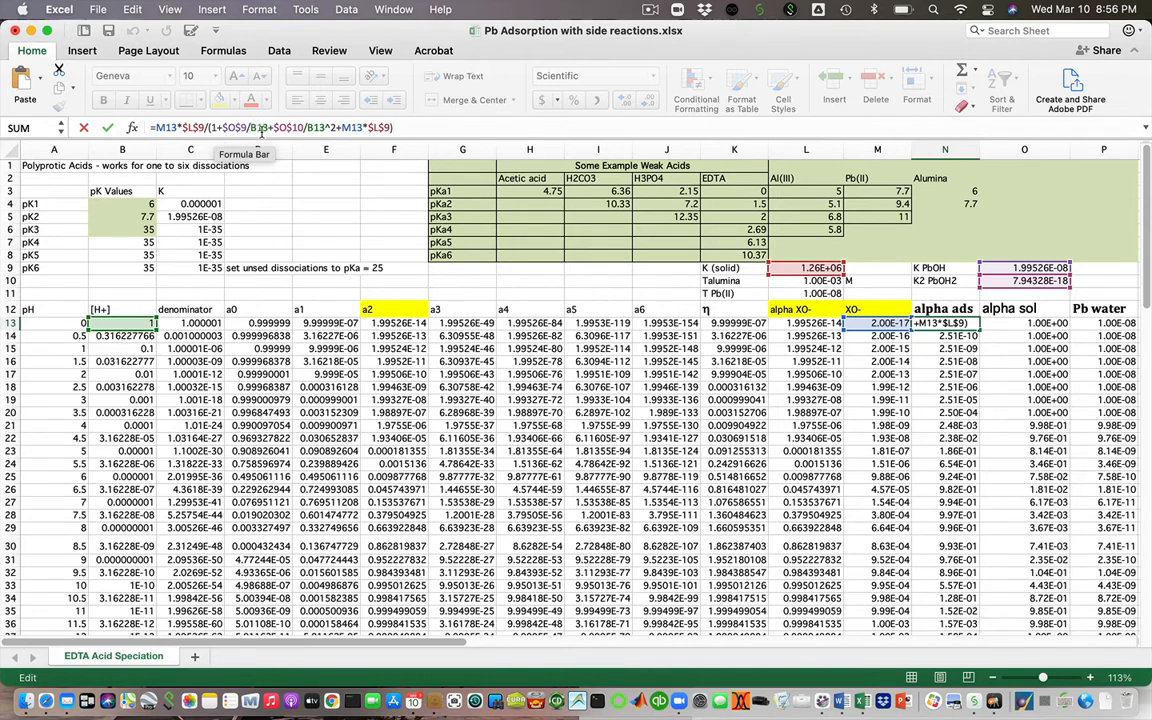
mouse_move(258, 127)
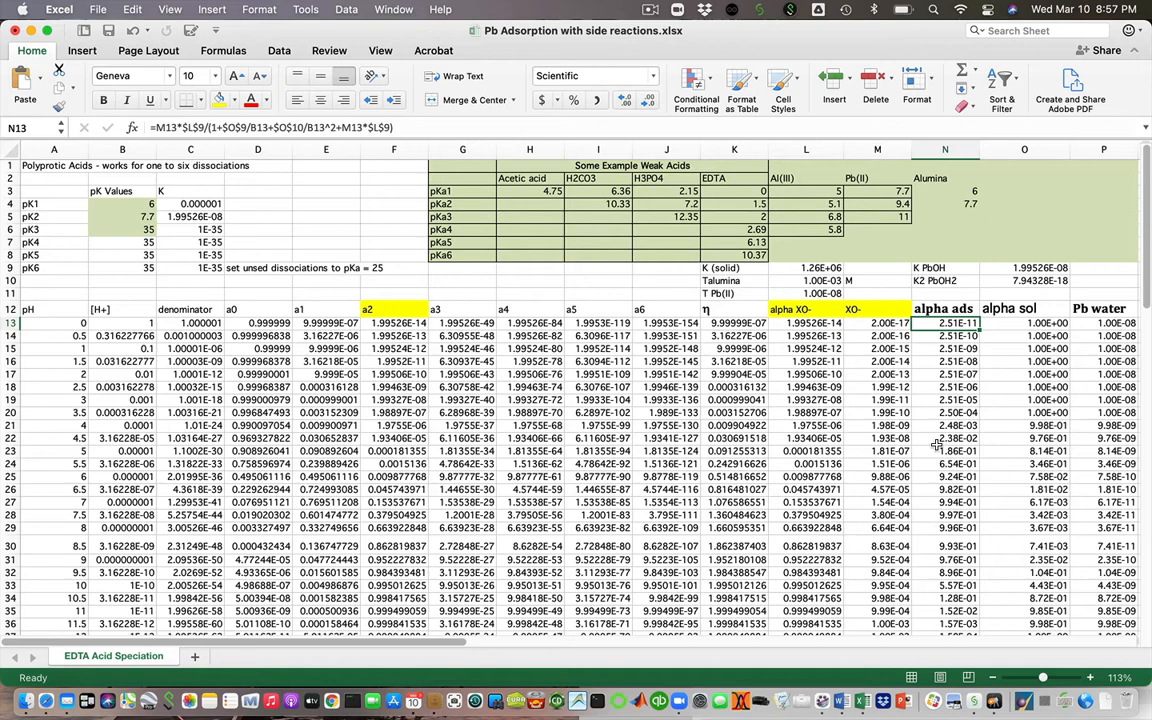
mouse_move(945, 375)
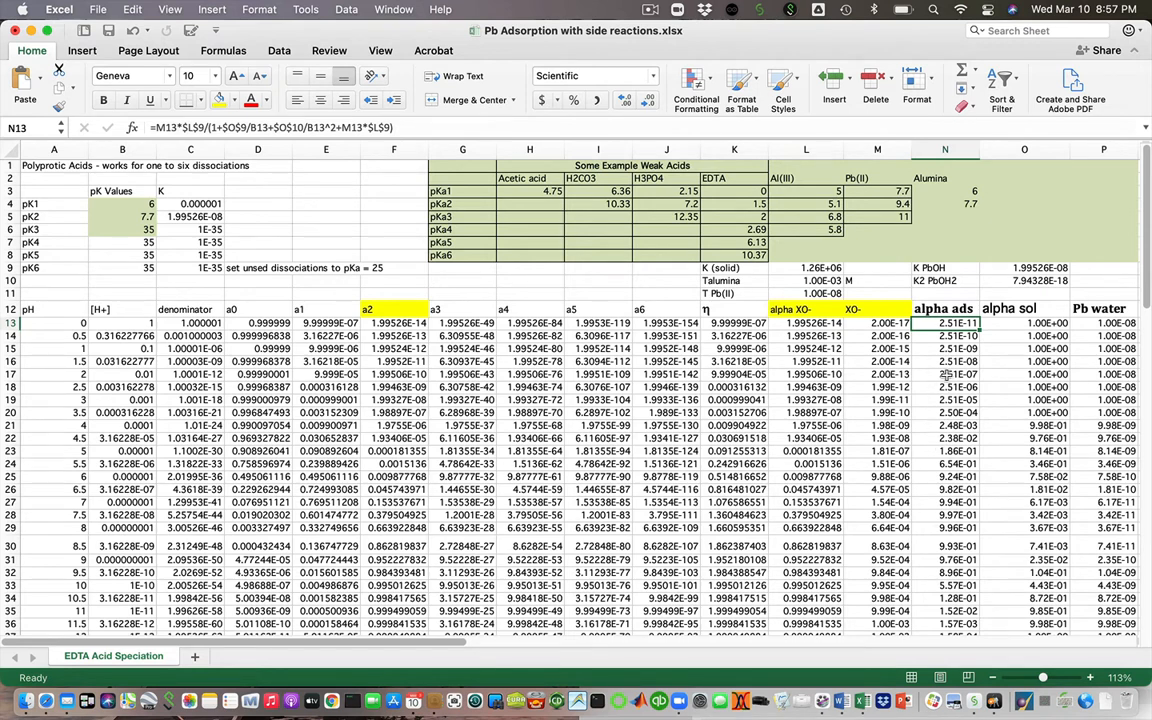
mouse_move(945, 494)
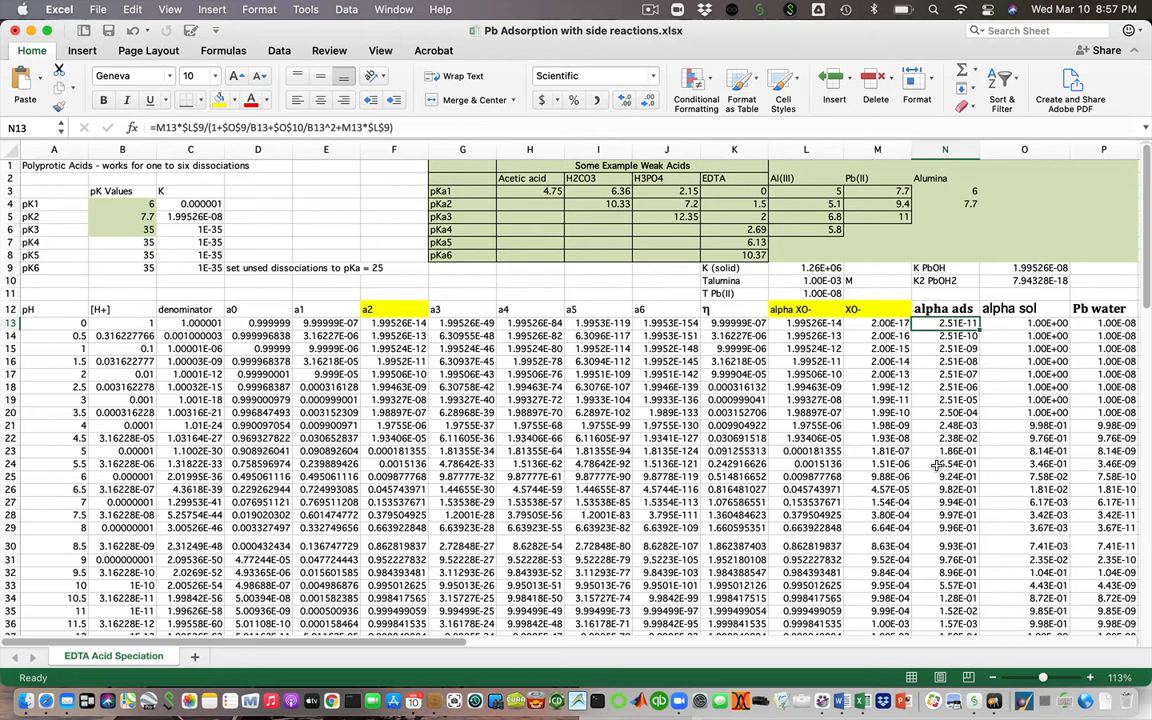
mouse_move(1018, 324)
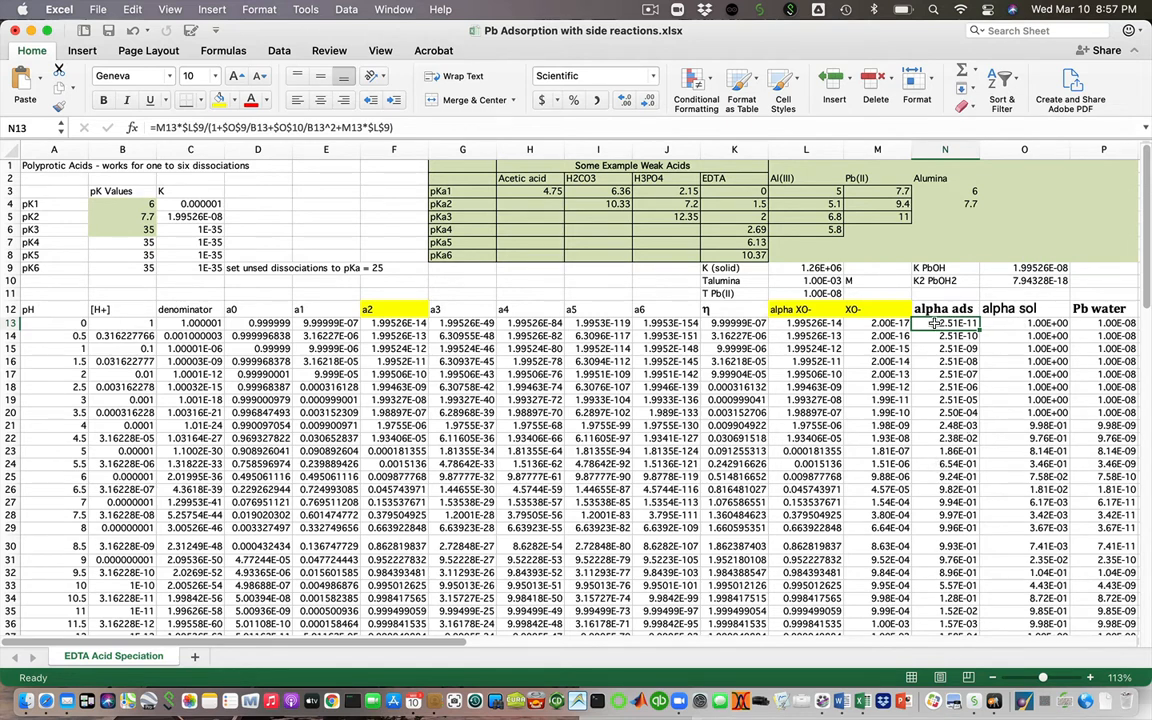
mouse_move(1022, 318)
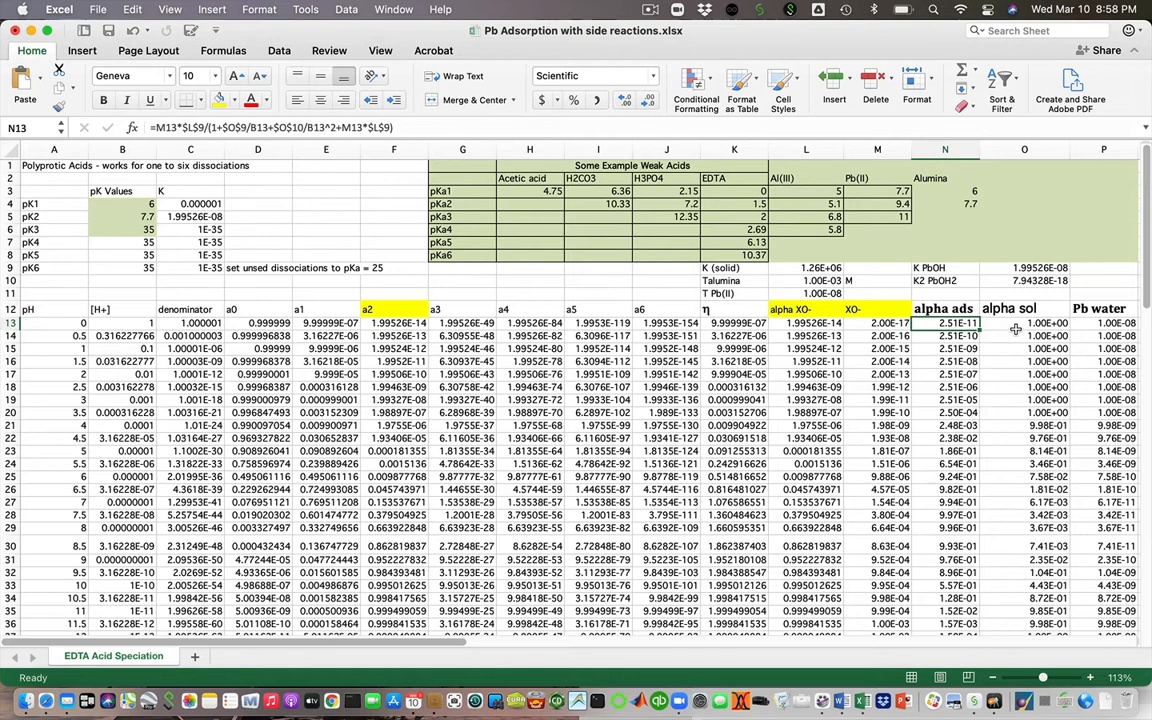
- Inspect the alpha sol formula in O13 beside the Pb water column
left_click(1024, 322)
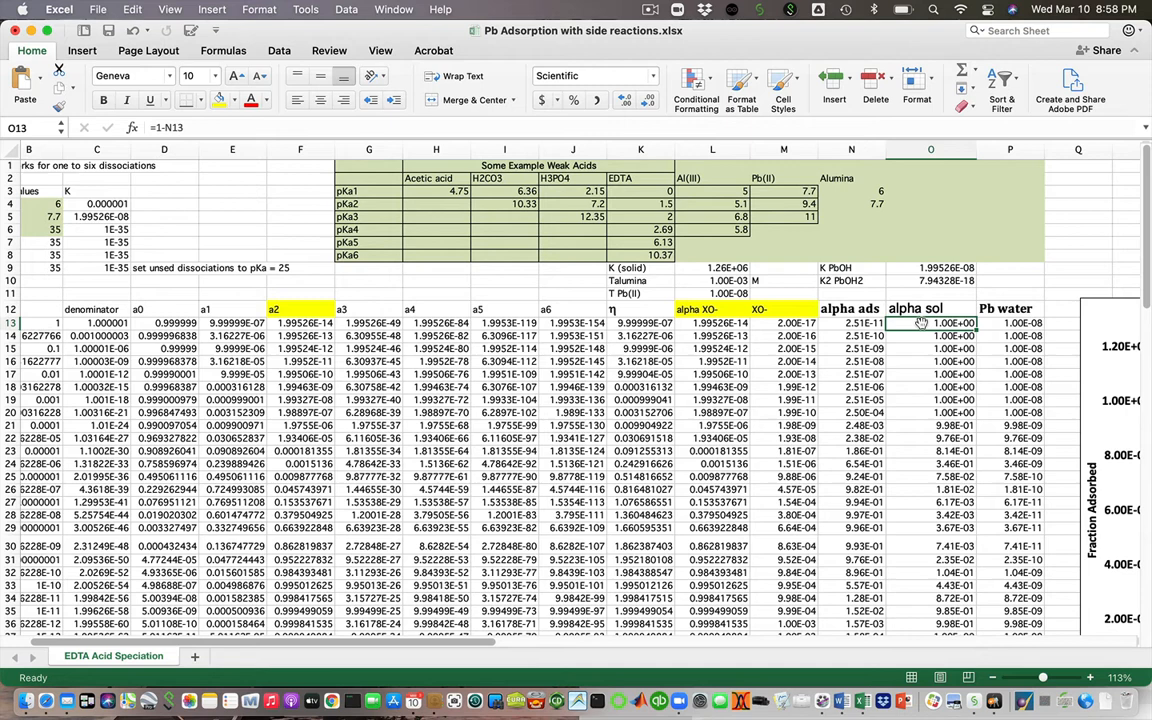
mouse_move(921, 324)
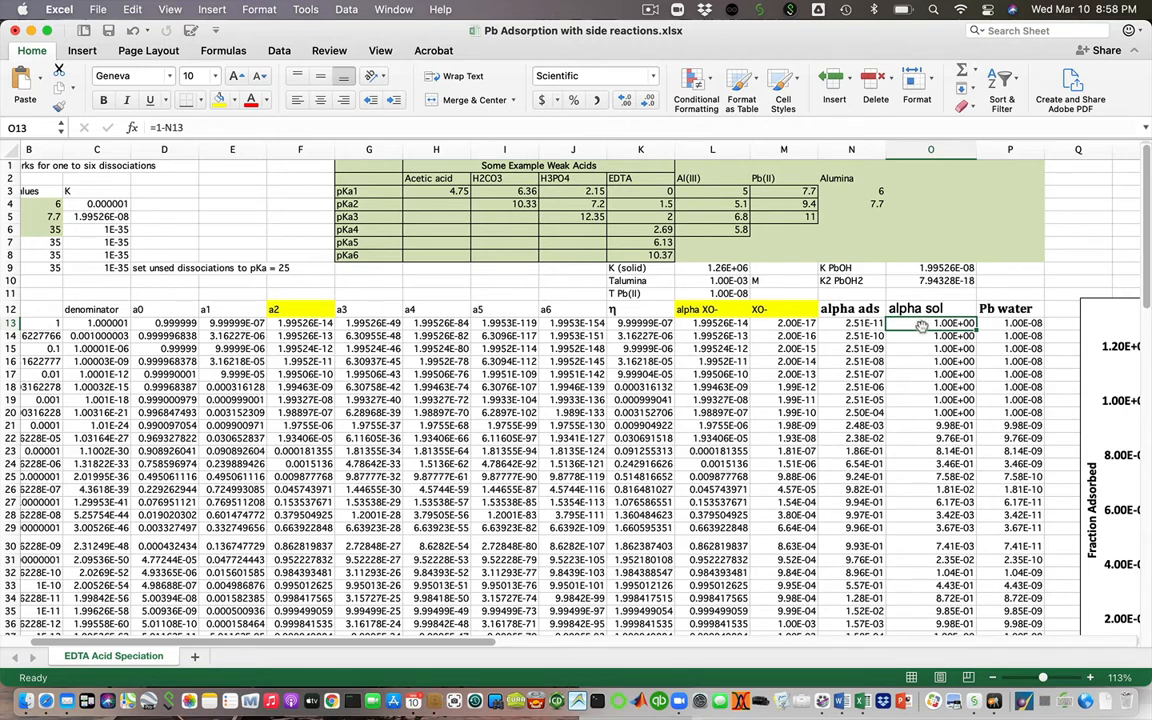
left_click(1009, 322)
type("=O13*$L$11")
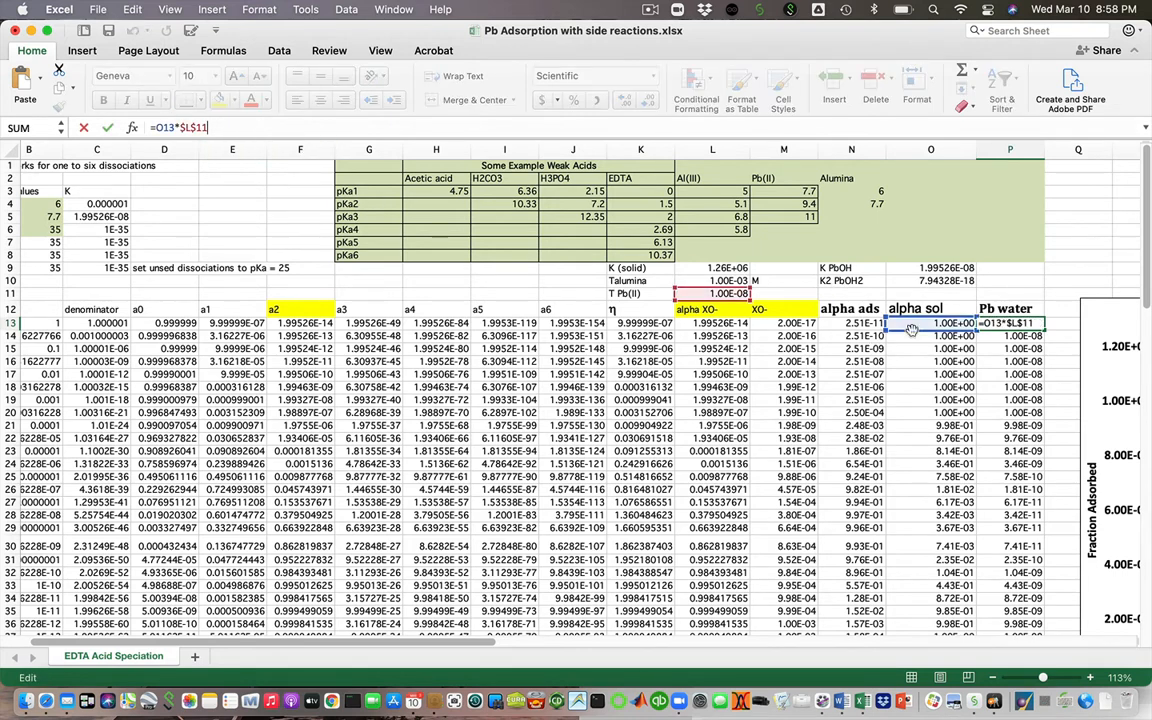
mouse_move(1077, 355)
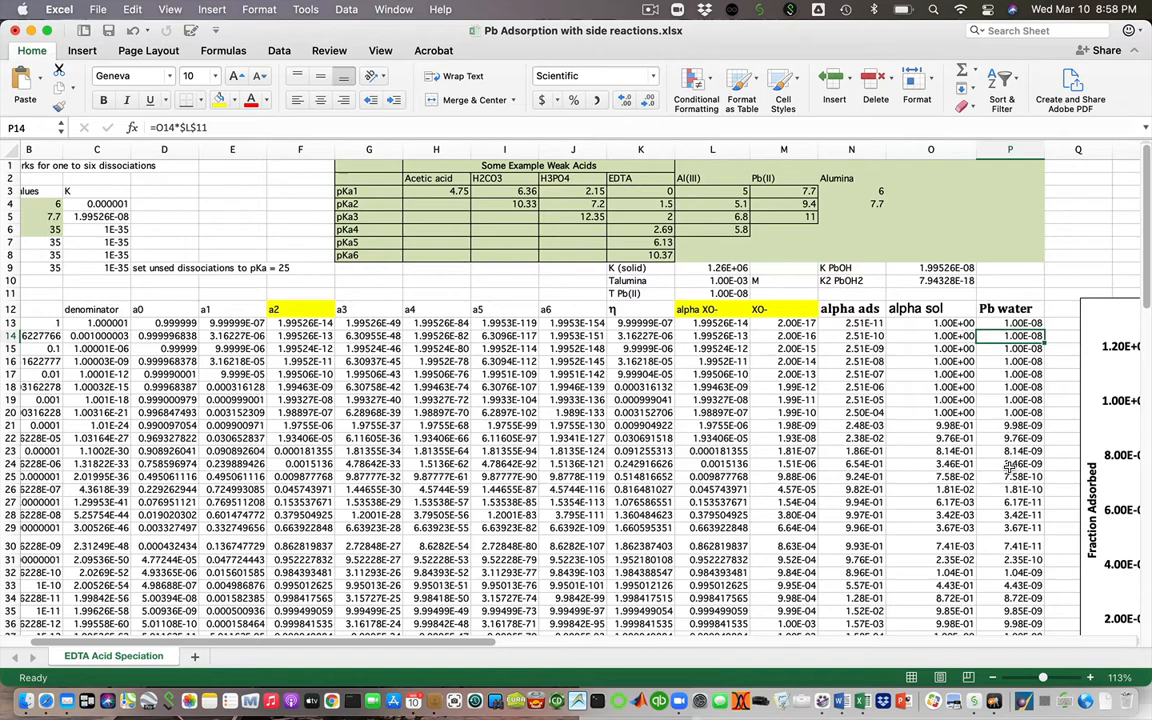
mouse_move(839, 494)
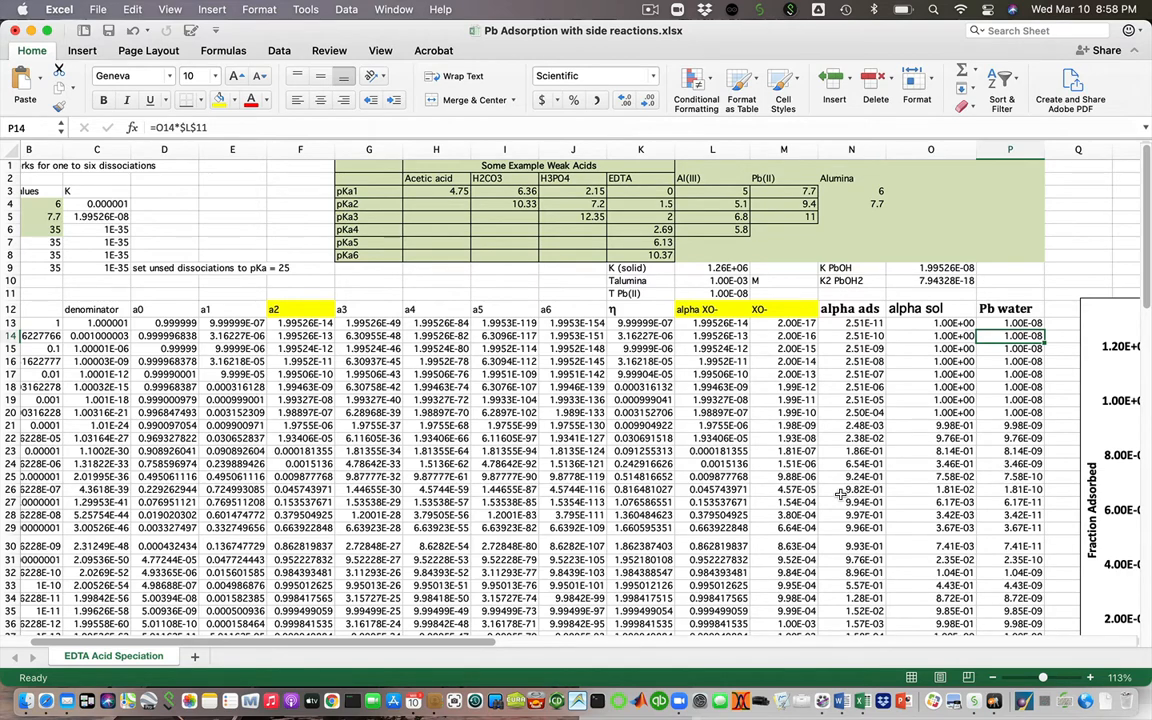
- Scroll right to bring the dual-axis adsorption and Pb water chart into view
scroll("right", 3)
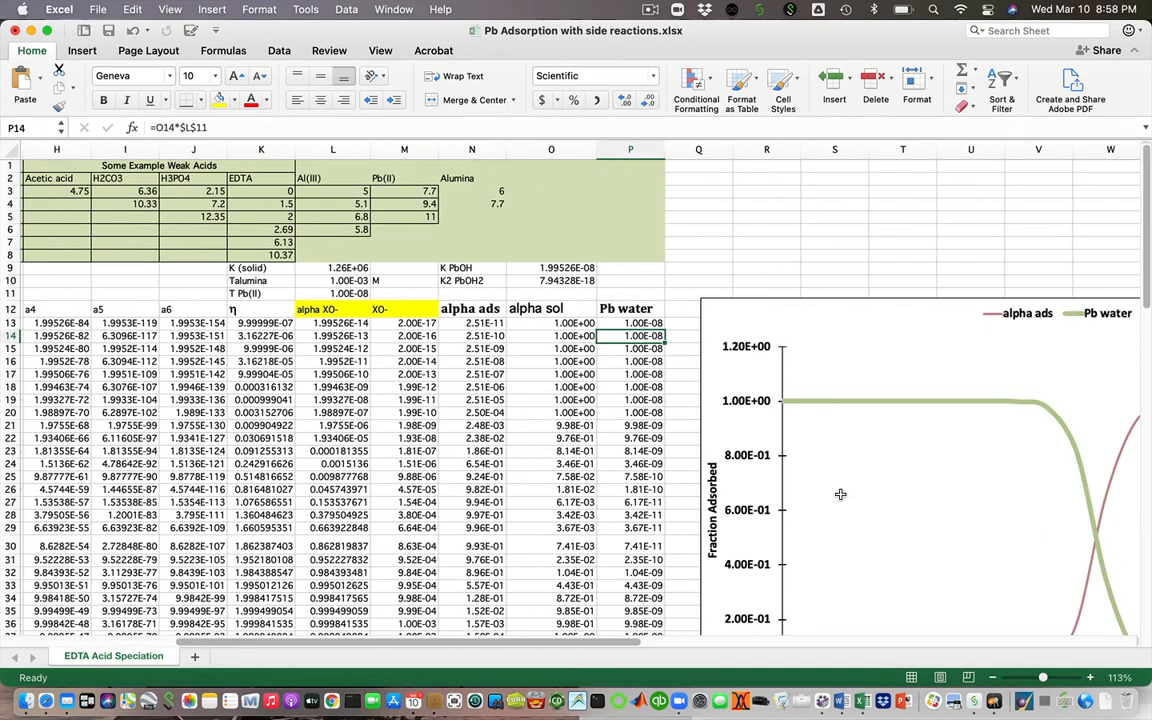
scroll("right", 3)
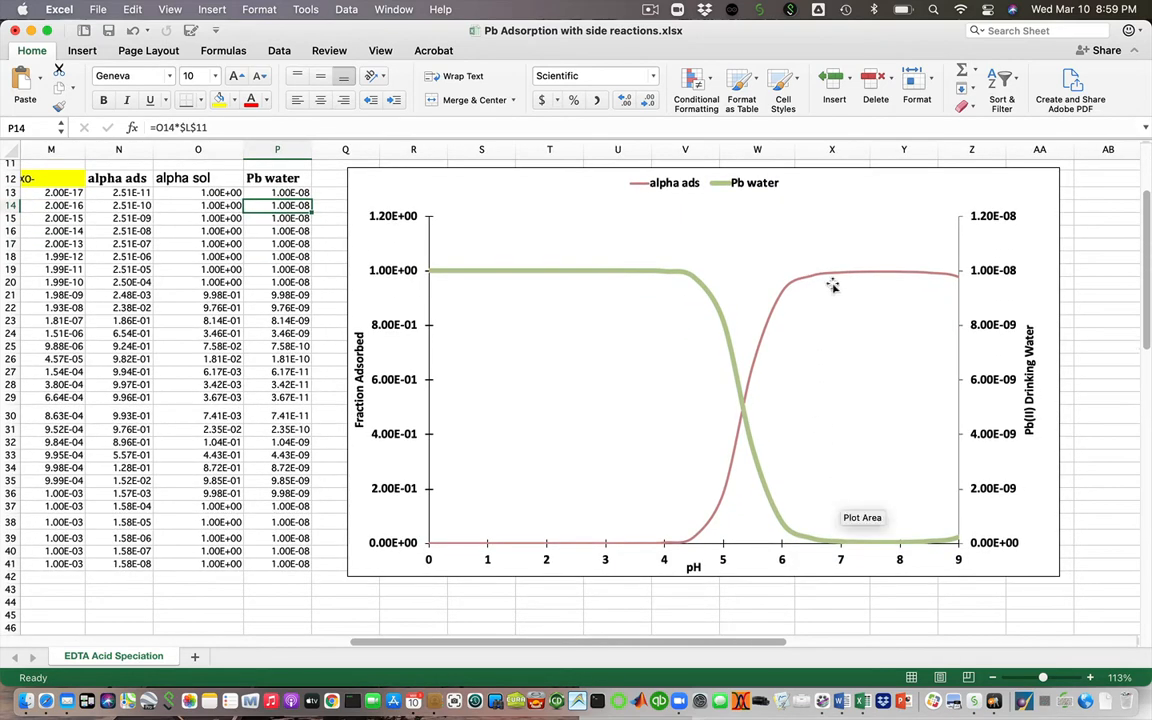
mouse_move(840, 280)
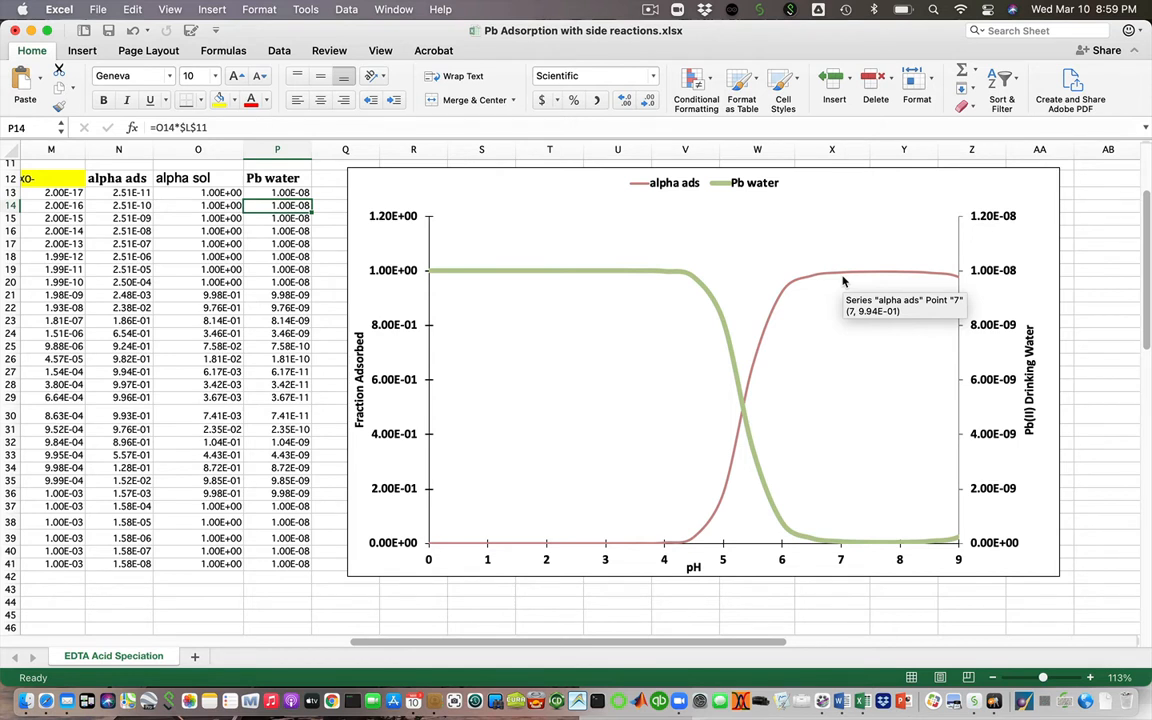
mouse_move(372, 287)
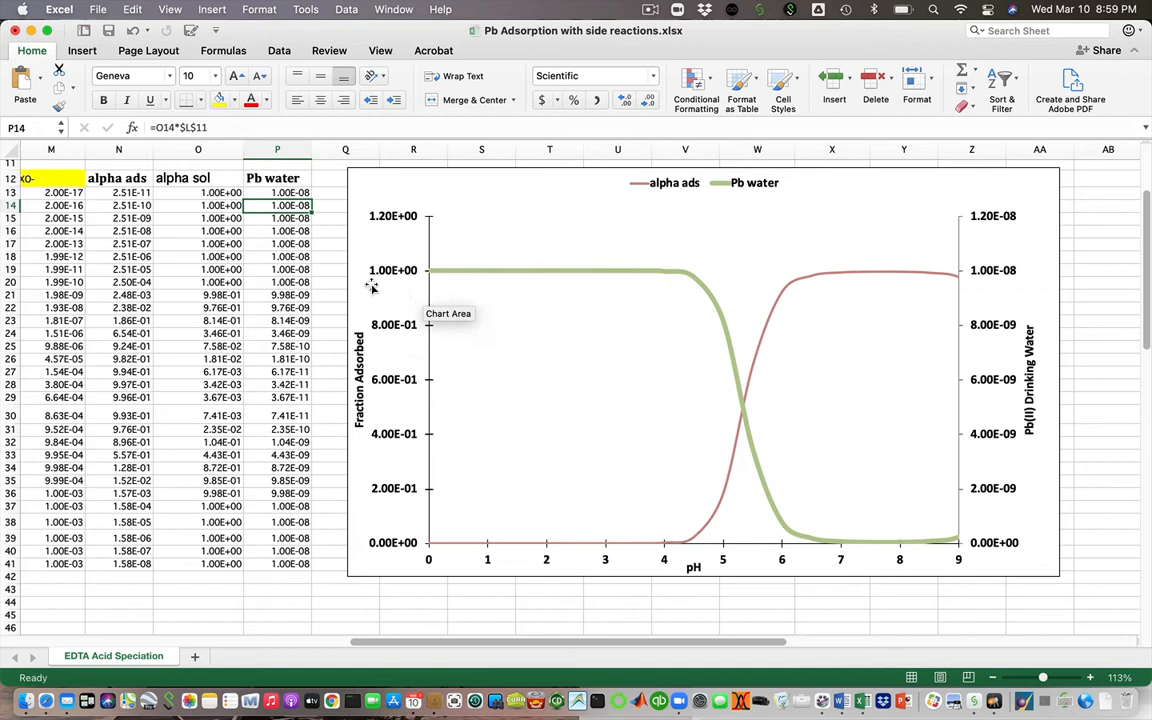
mouse_move(413, 542)
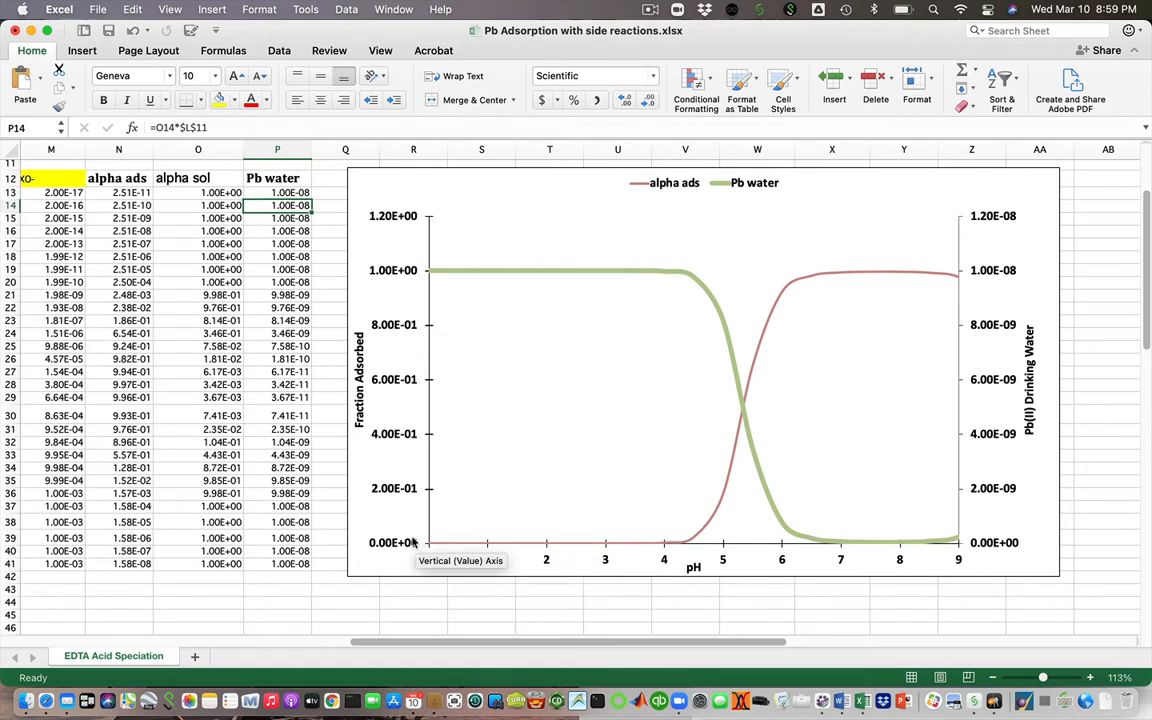
mouse_move(651, 550)
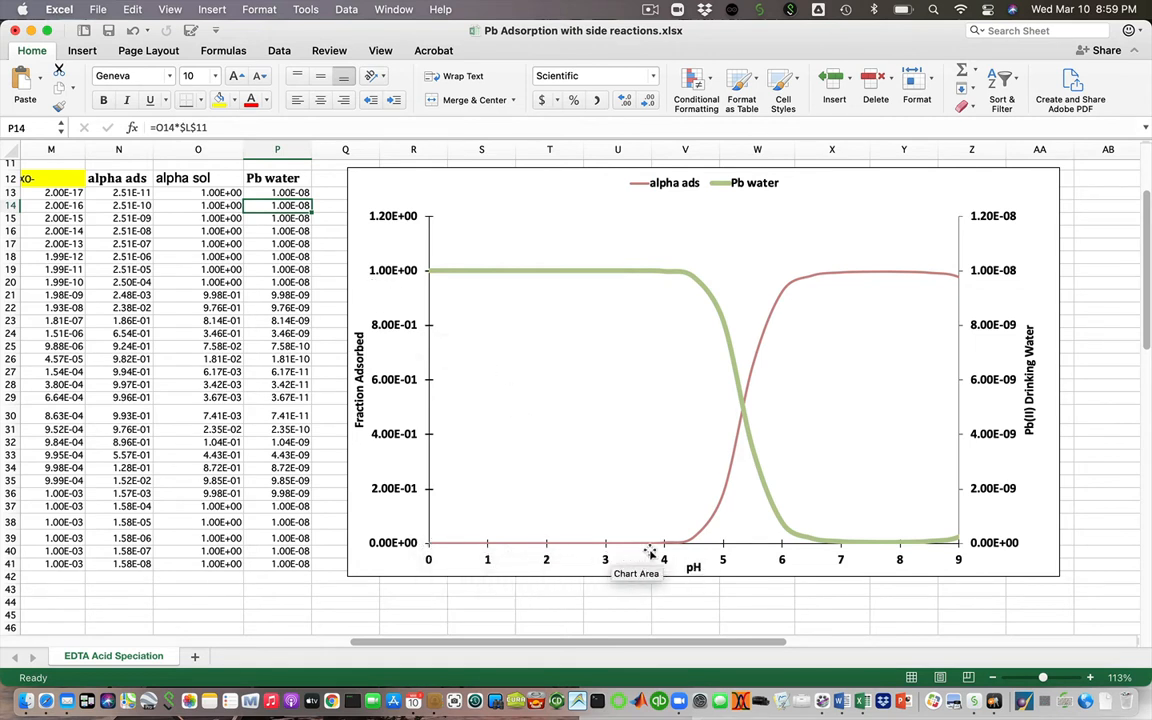
mouse_move(723, 513)
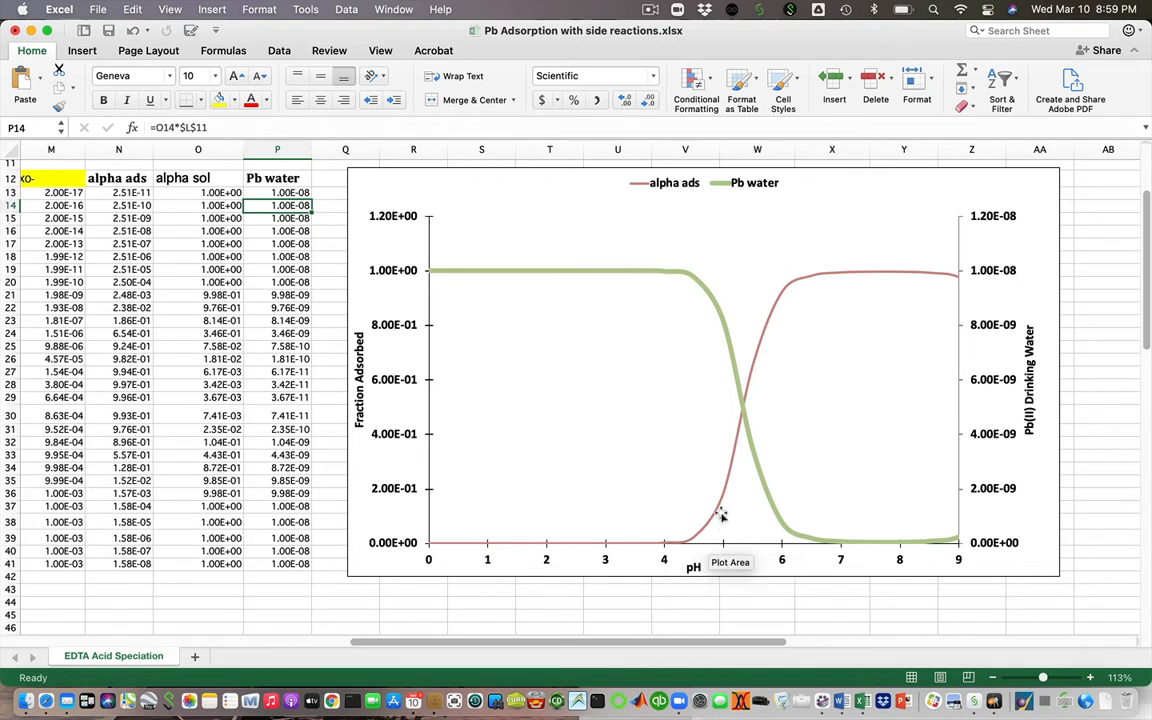
mouse_move(770, 312)
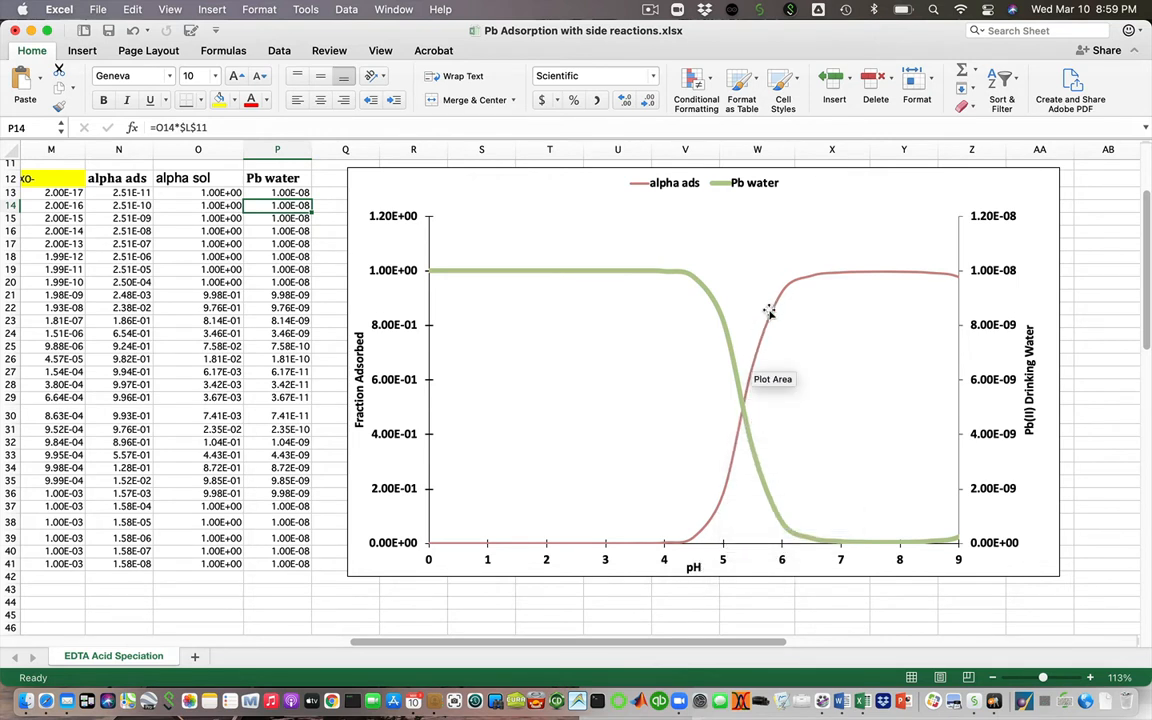
mouse_move(935, 278)
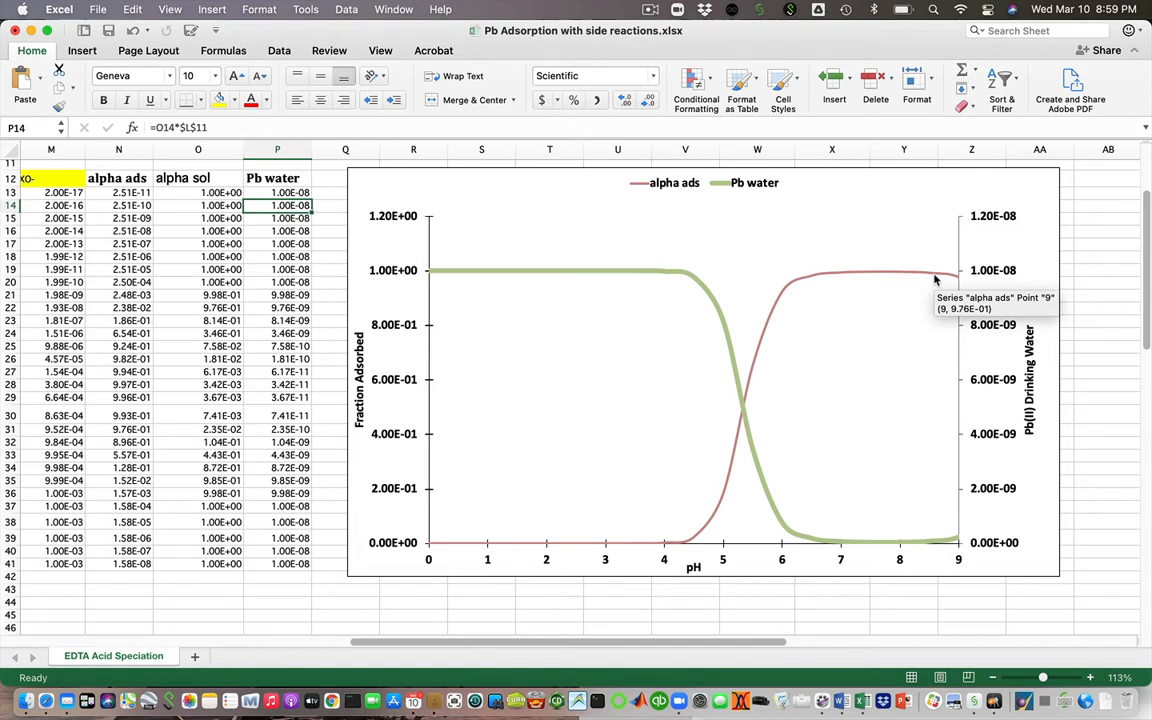
mouse_move(435, 278)
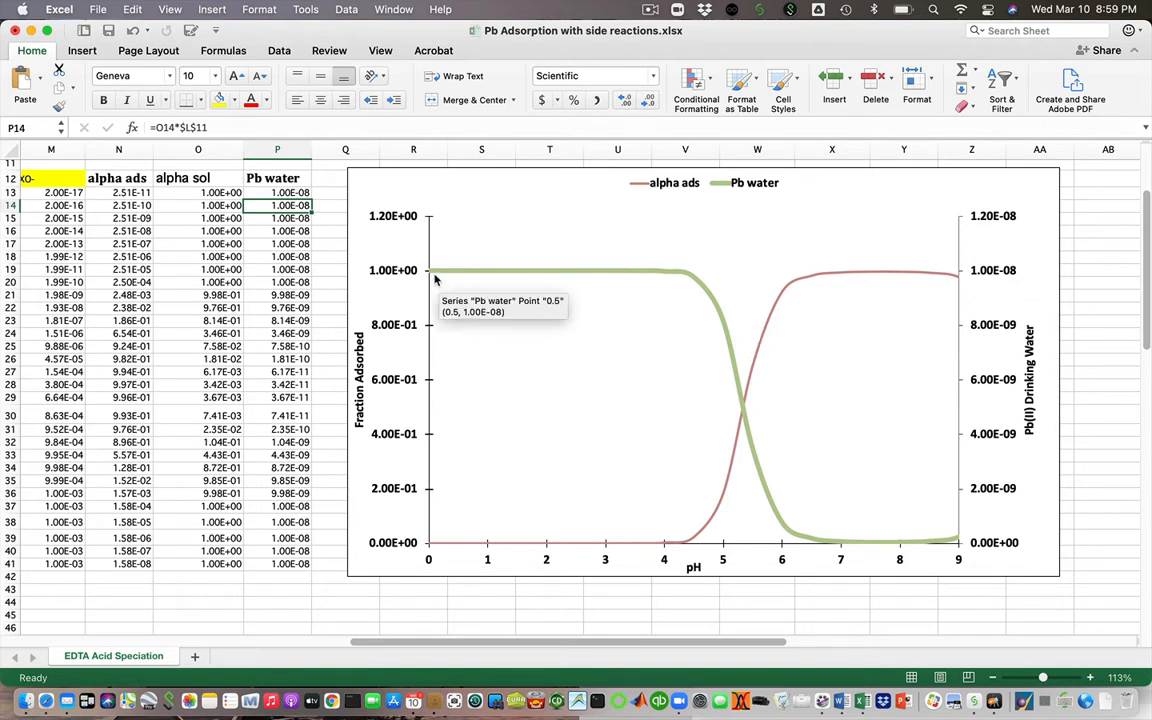
mouse_move(1013, 283)
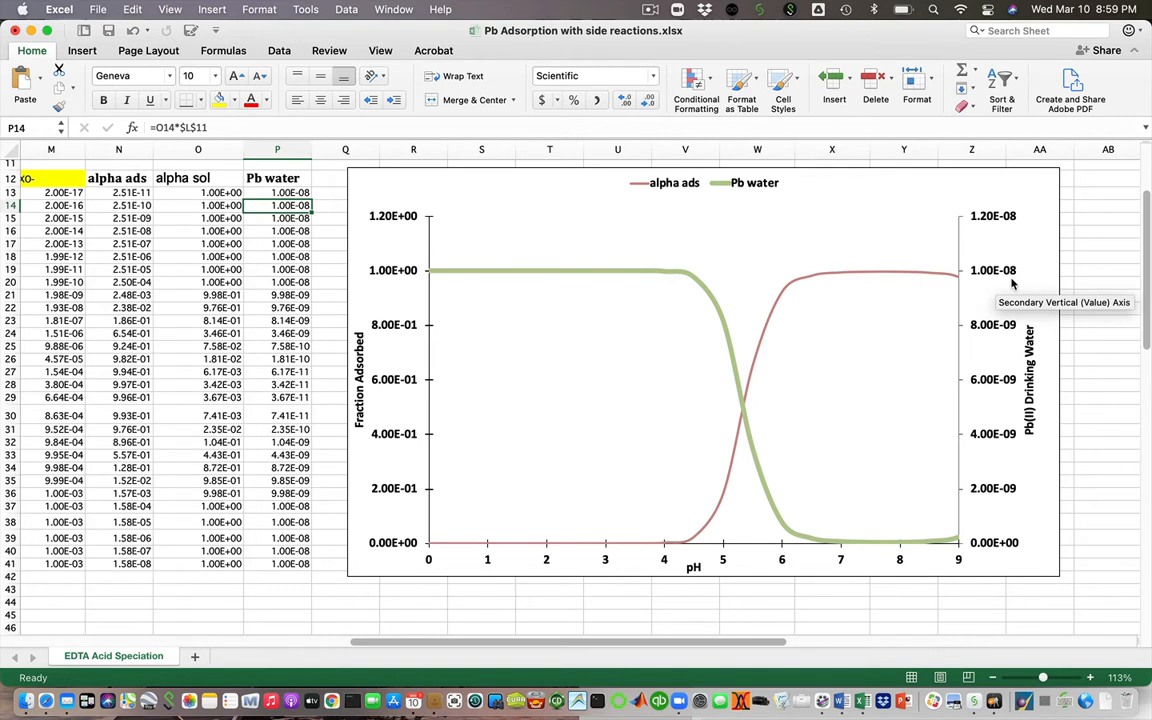
mouse_move(720, 330)
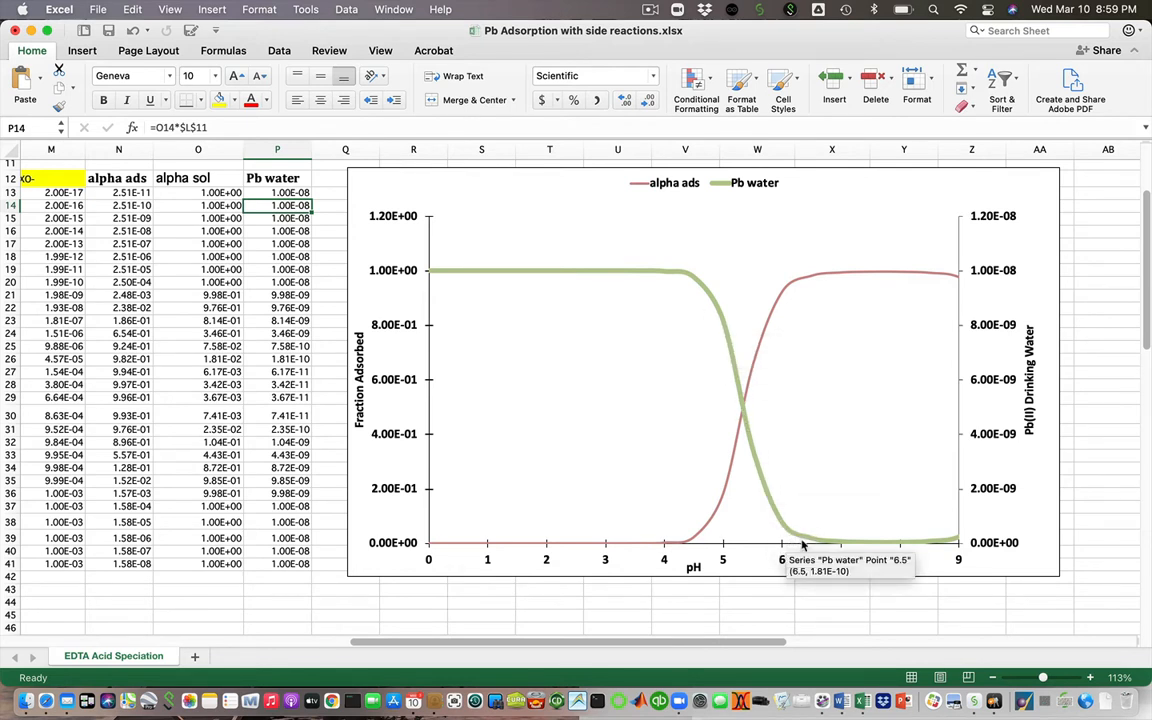
mouse_move(815, 548)
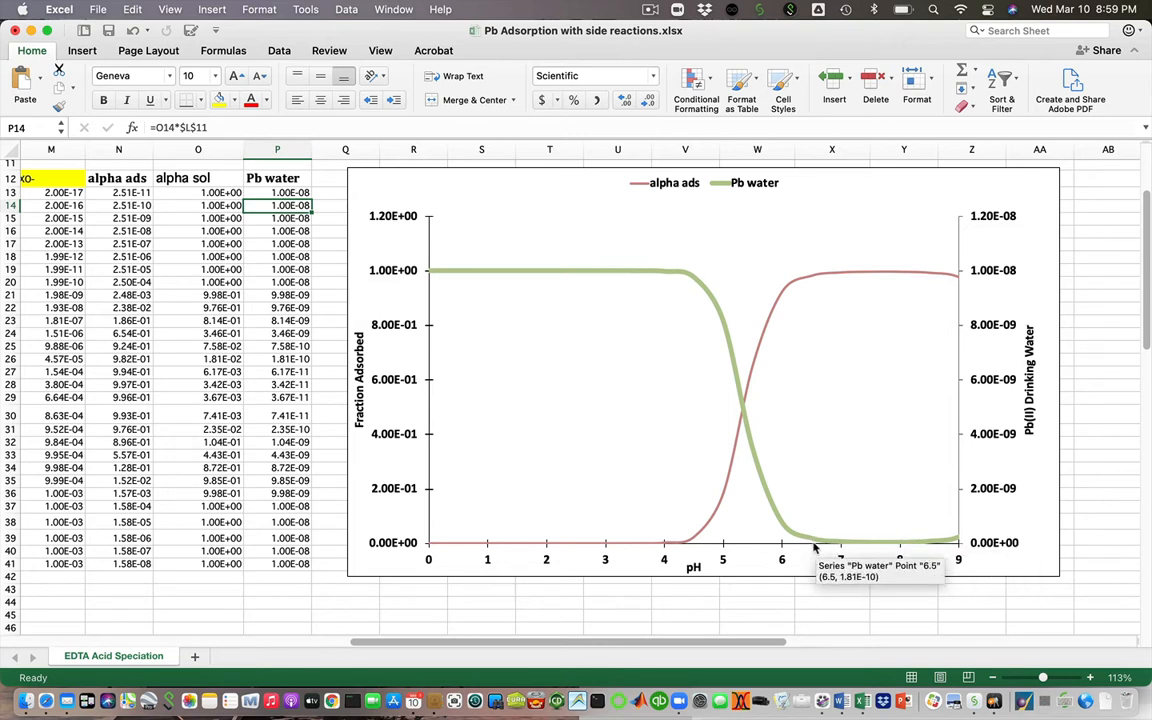
mouse_move(910, 543)
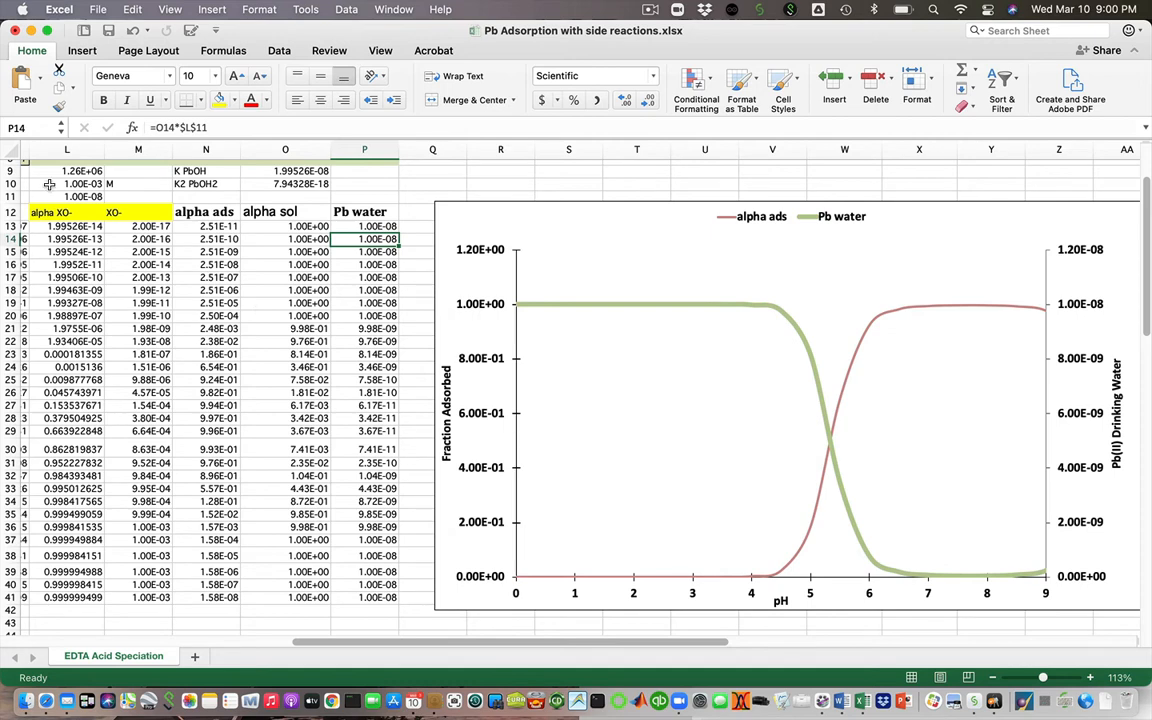
- Lower the Talumina value to 0.0001 M and reselect the cell
left_click(82, 184)
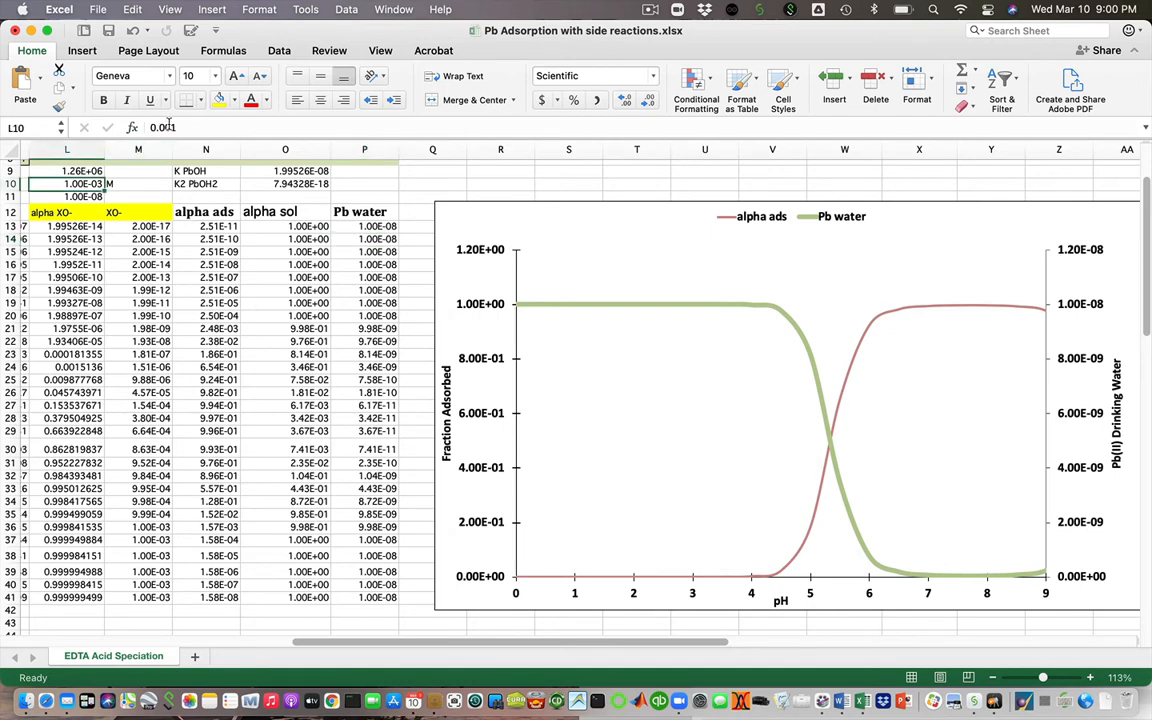
type("0.001")
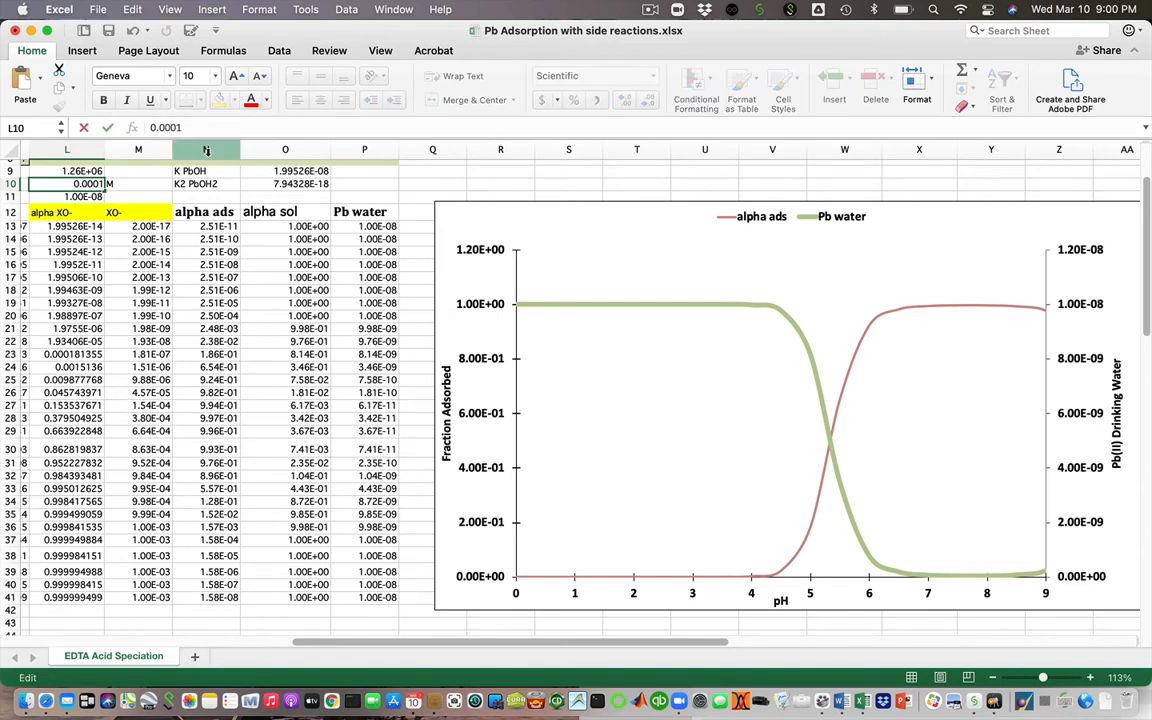
mouse_move(828, 440)
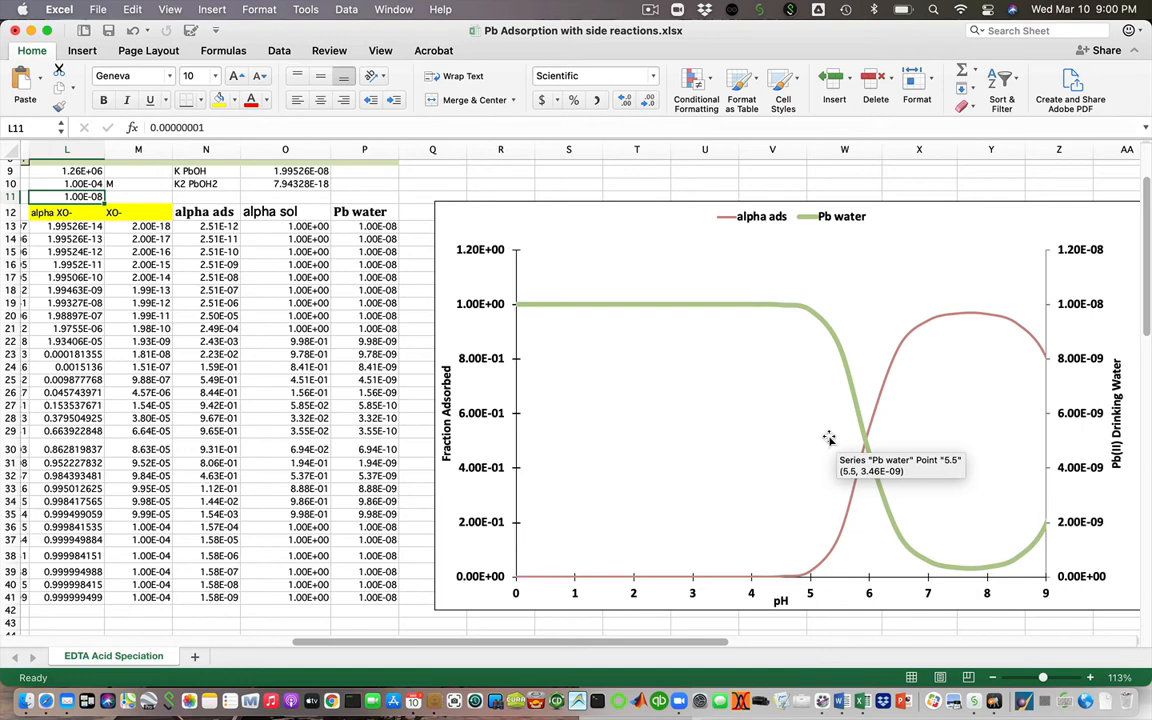
left_click(85, 184)
type("0.01")
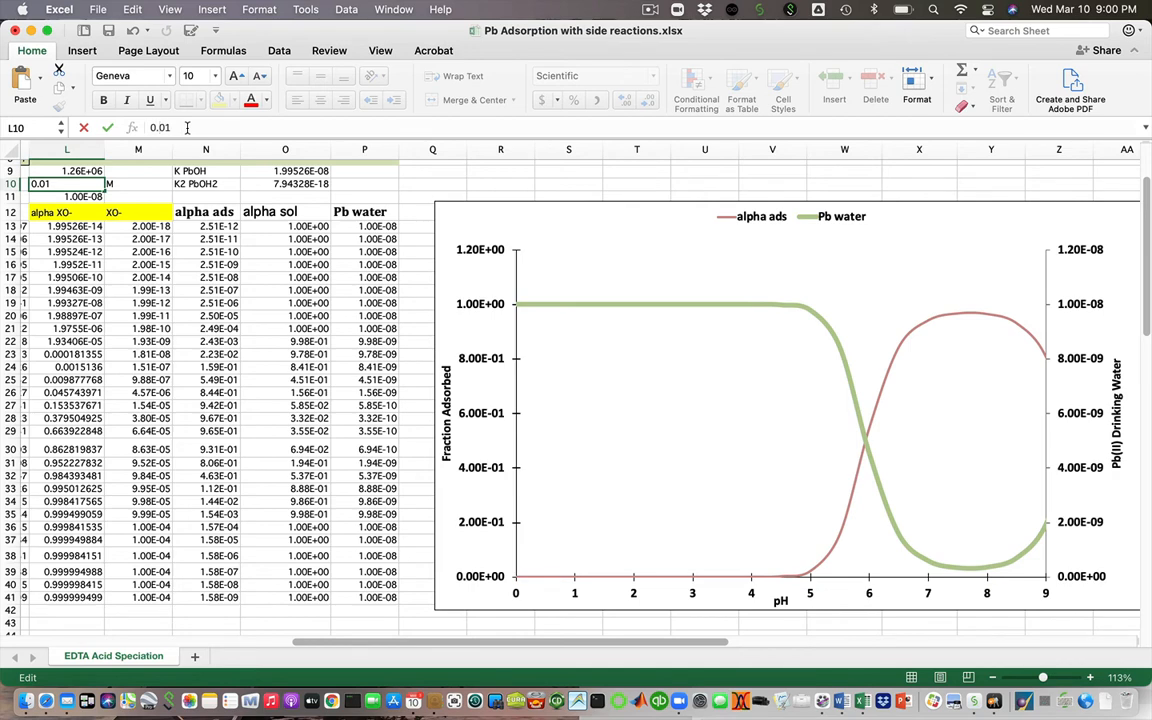
mouse_move(866, 440)
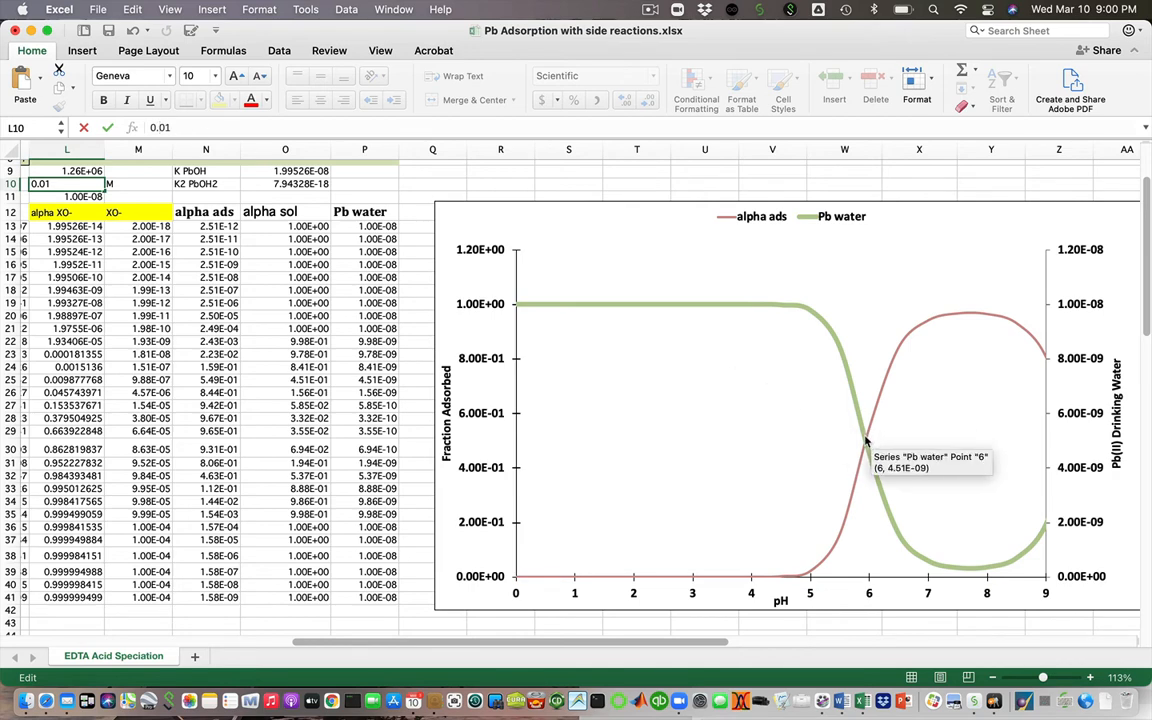